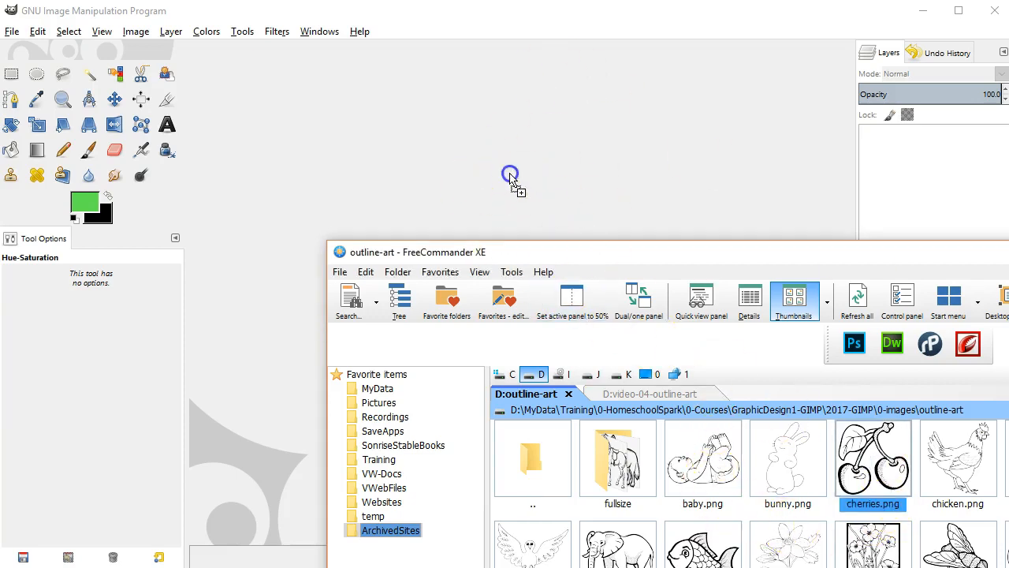
# - Open cherries.png and add chicken.png on top of it as a second layer
pyautogui.doubleClick(874, 457)
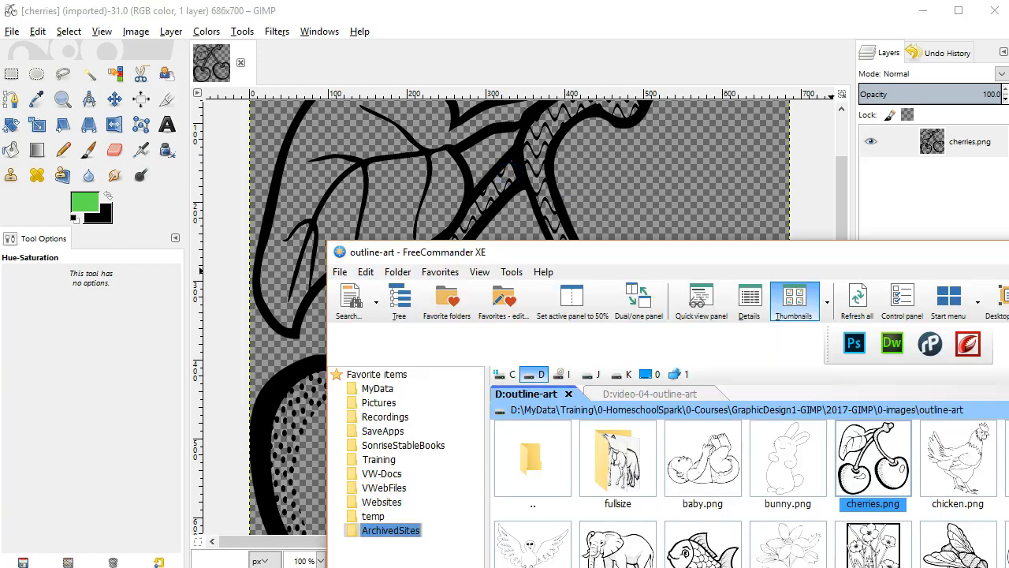
pyautogui.moveTo(1000, 483)
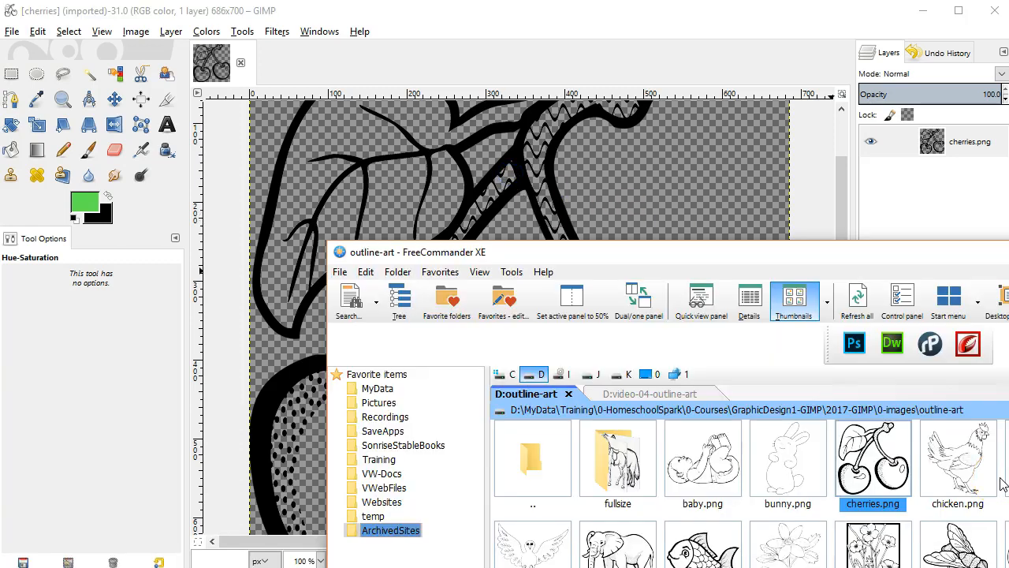
pyautogui.click(957, 461)
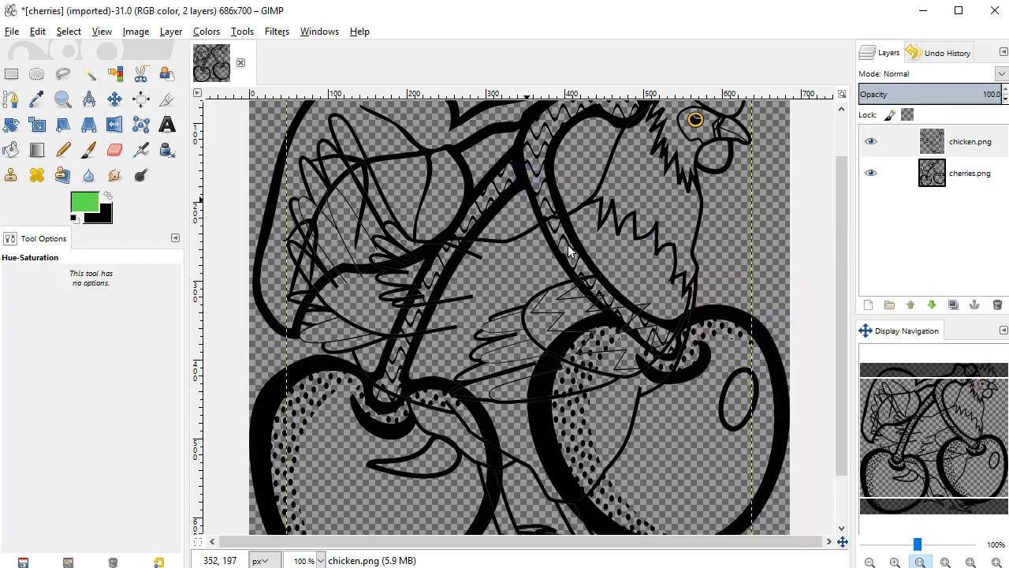
pyautogui.moveTo(497, 295)
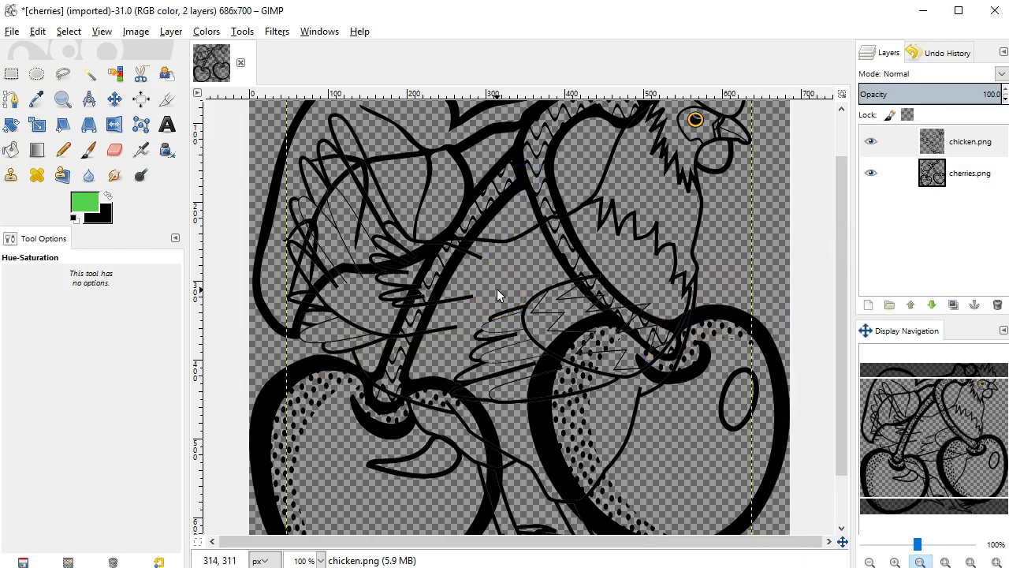
pyautogui.moveTo(914, 207)
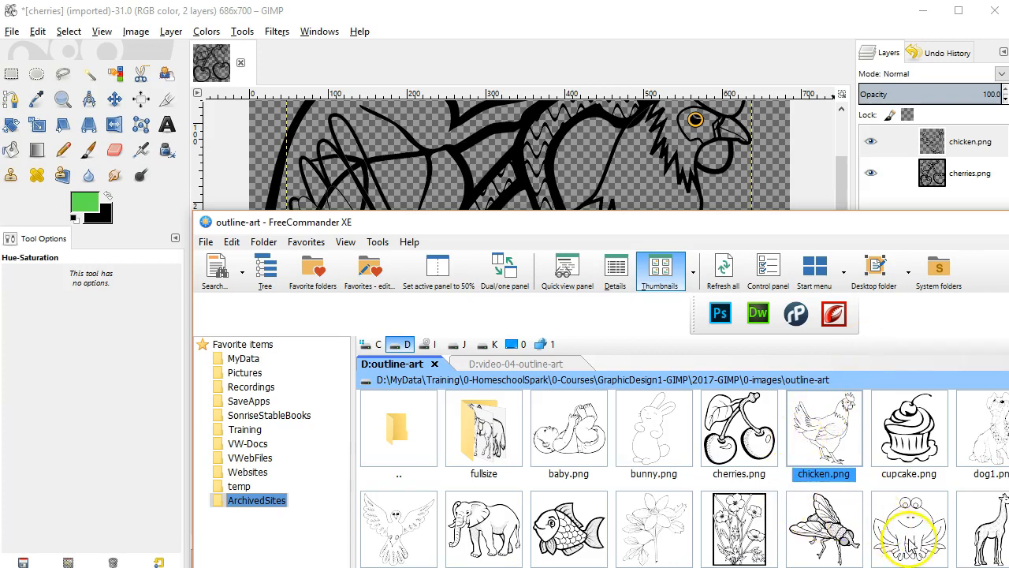
# - Open the fly, cupcake and elephant PNGs as separate images and switch between them
pyautogui.click(909, 429)
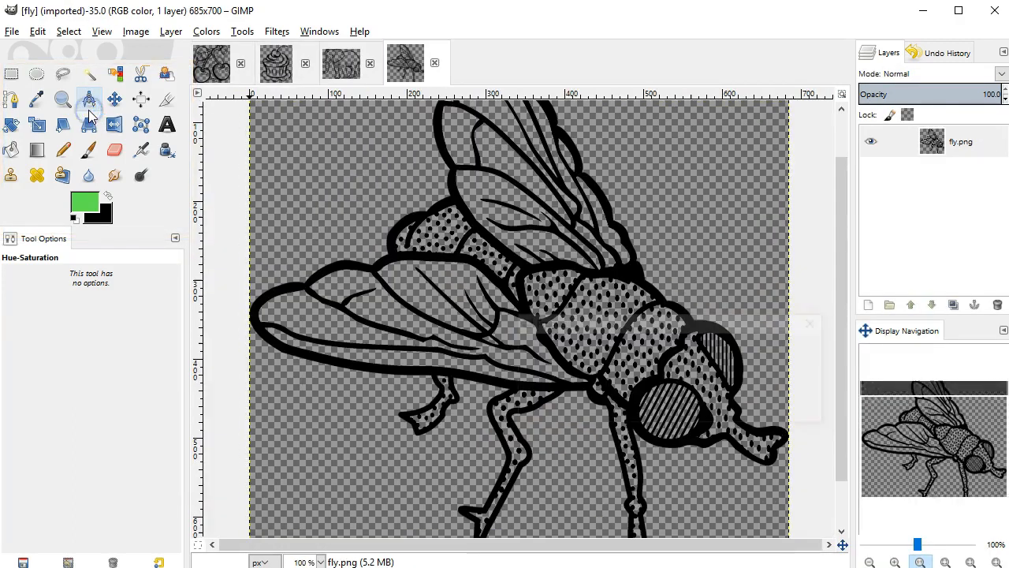
pyautogui.click(276, 63)
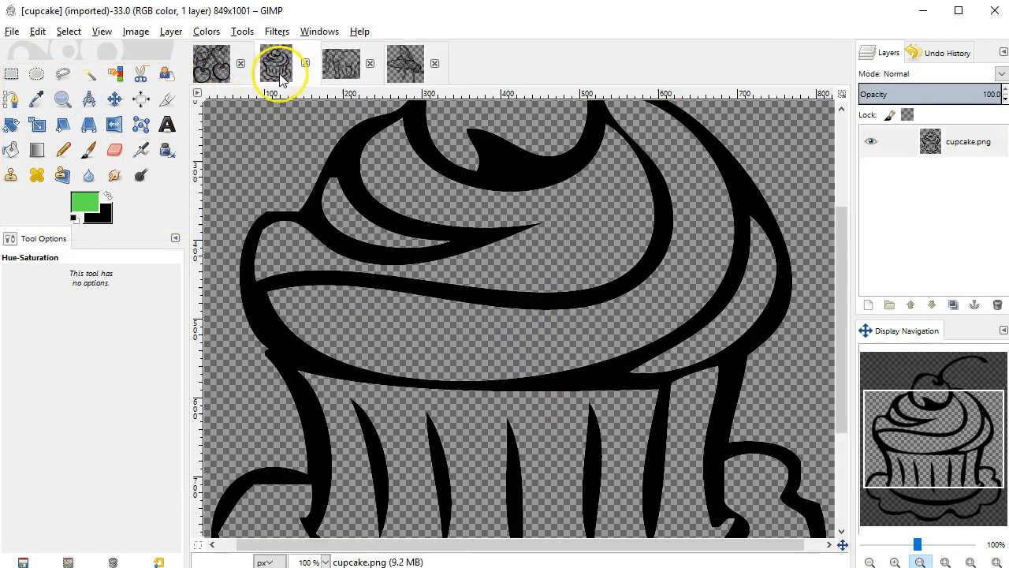
pyautogui.click(341, 63)
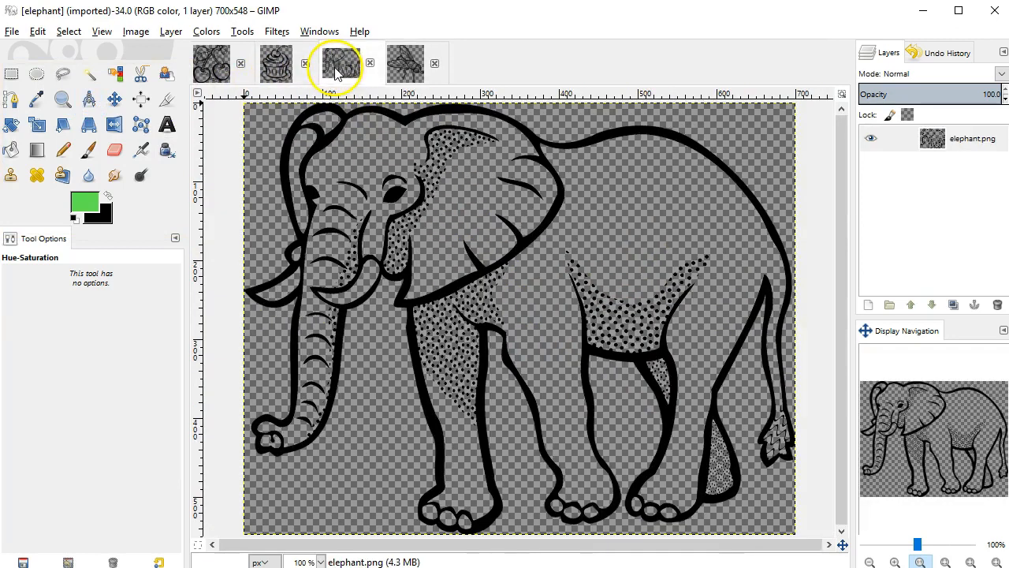
pyautogui.click(274, 63)
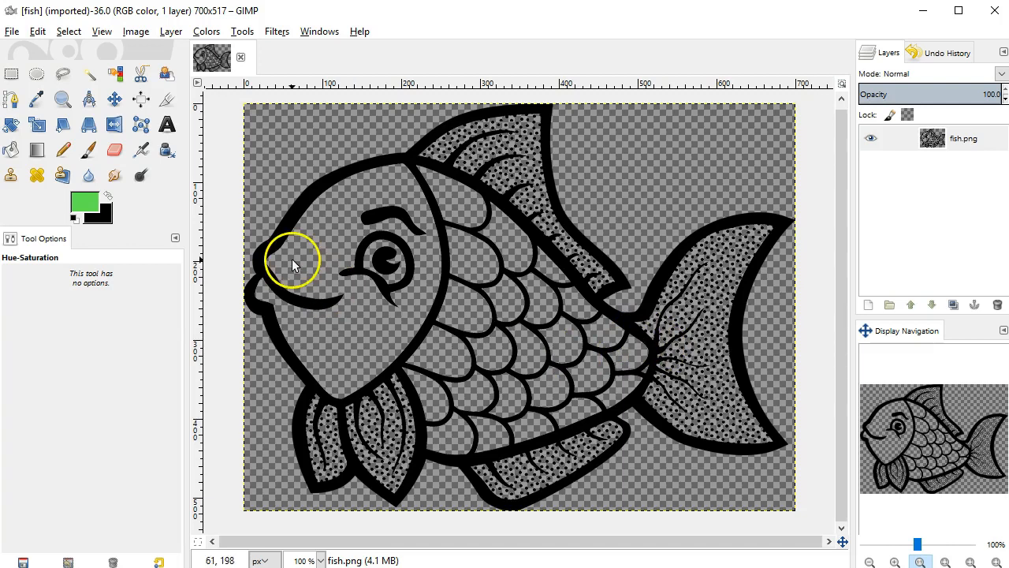
# - Save the fish picture as myfish.xcf in the myimages folder via File > Save As
pyautogui.click(13, 32)
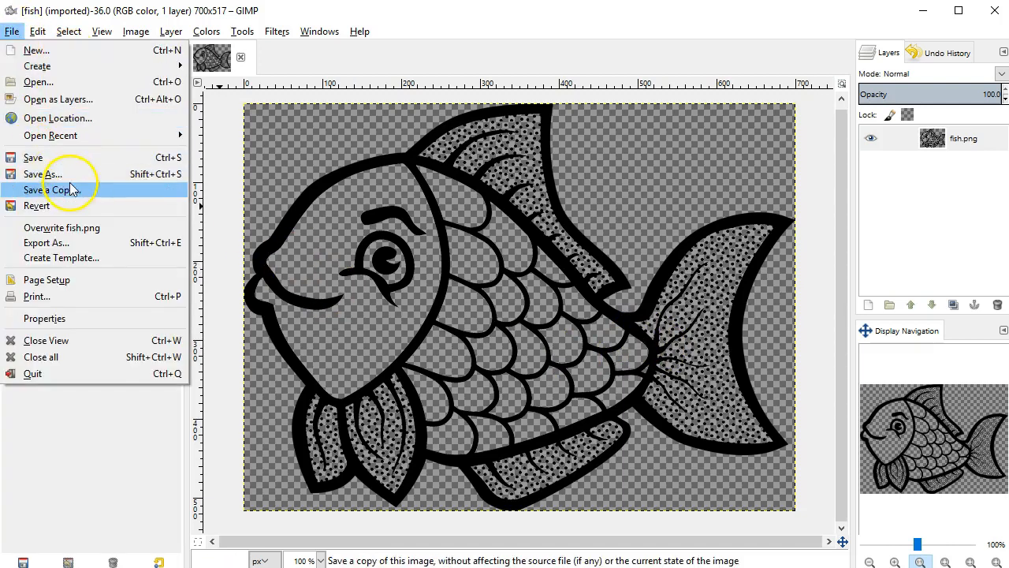
pyautogui.click(41, 174)
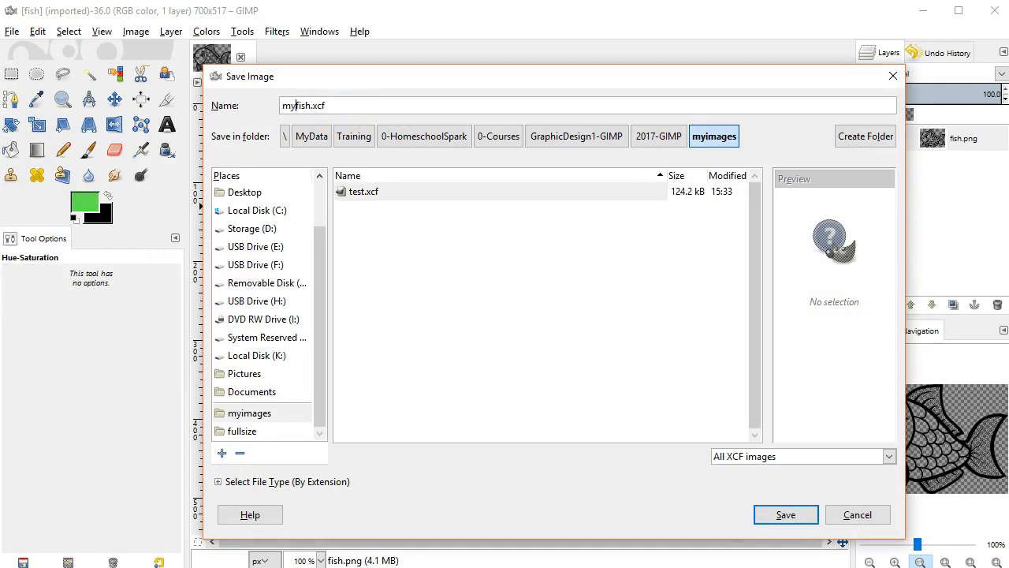
pyautogui.click(786, 514)
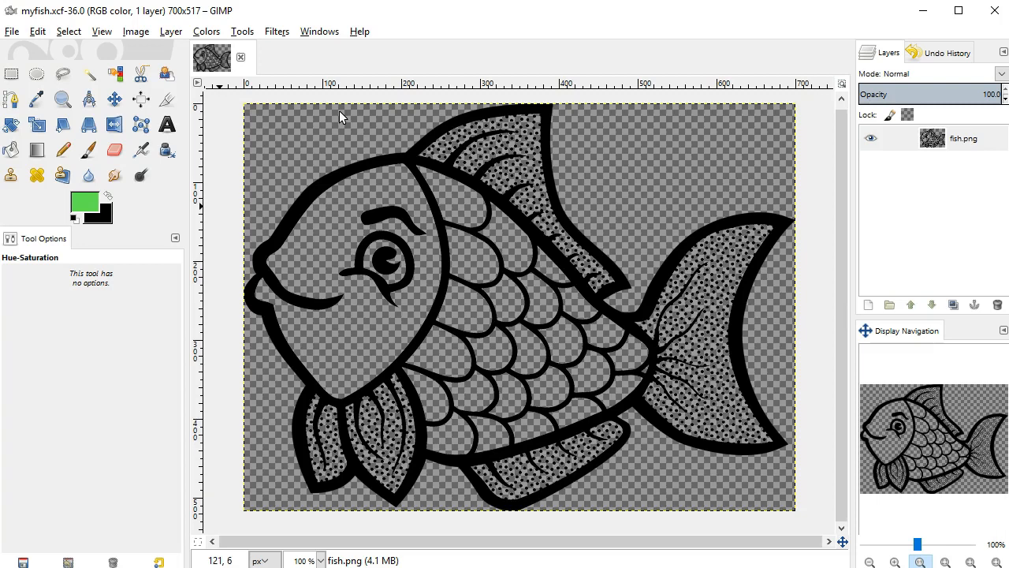
pyautogui.moveTo(470, 295)
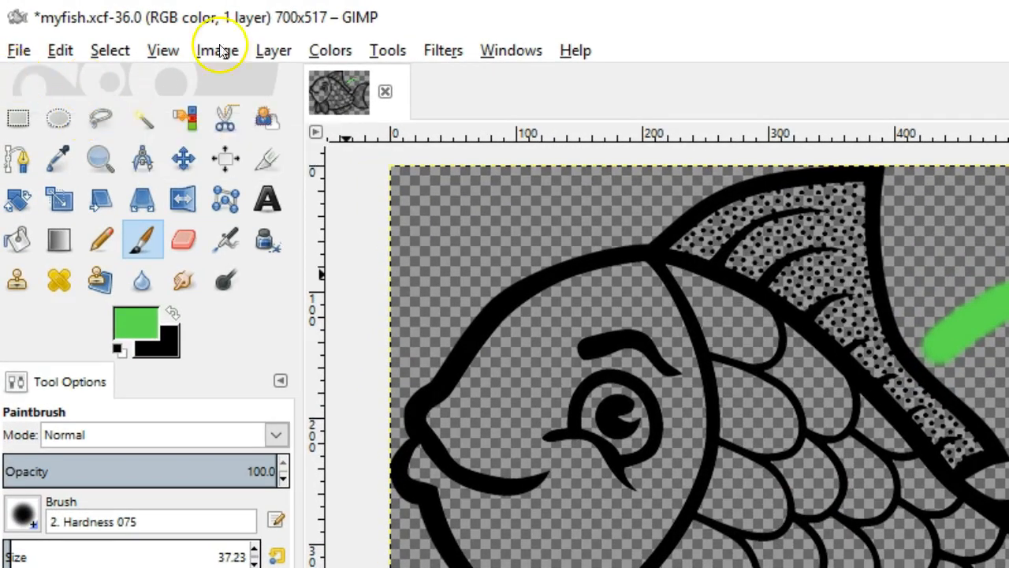
pyautogui.moveTo(44, 38)
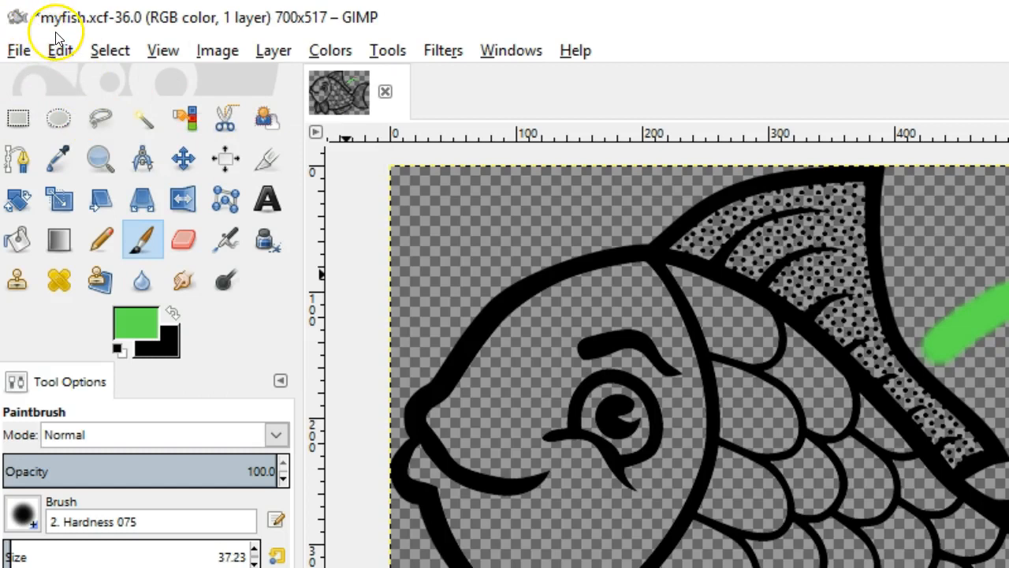
# - Undo the trial green brush stroke using the Edit menu's Undo command
pyautogui.click(18, 49)
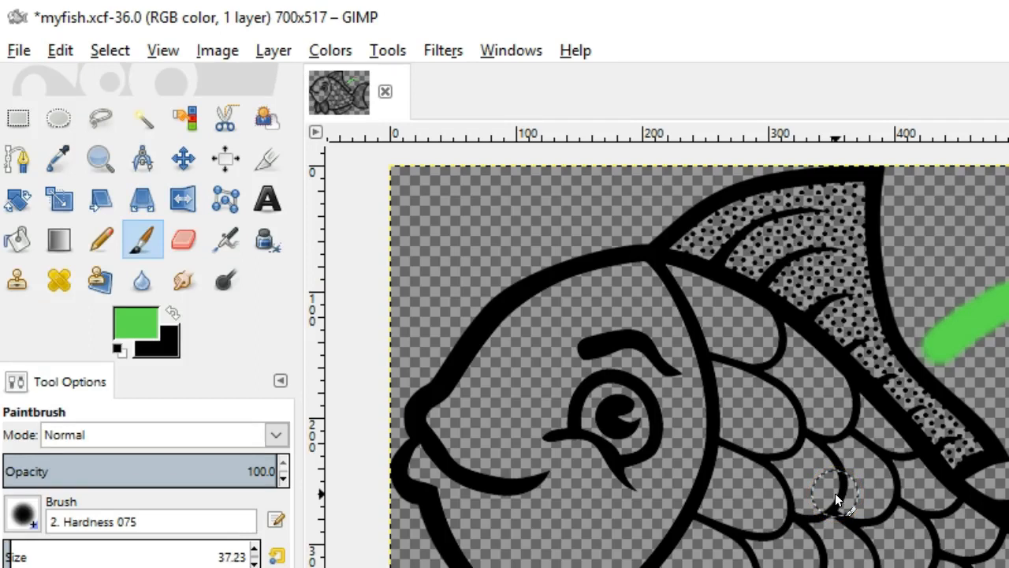
pyautogui.moveTo(19, 49)
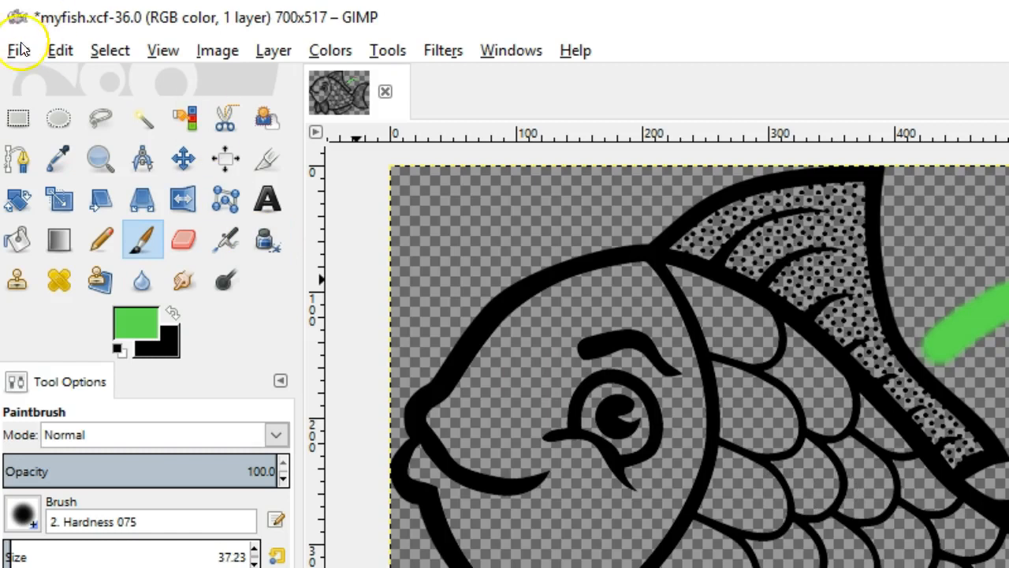
pyautogui.moveTo(306, 198)
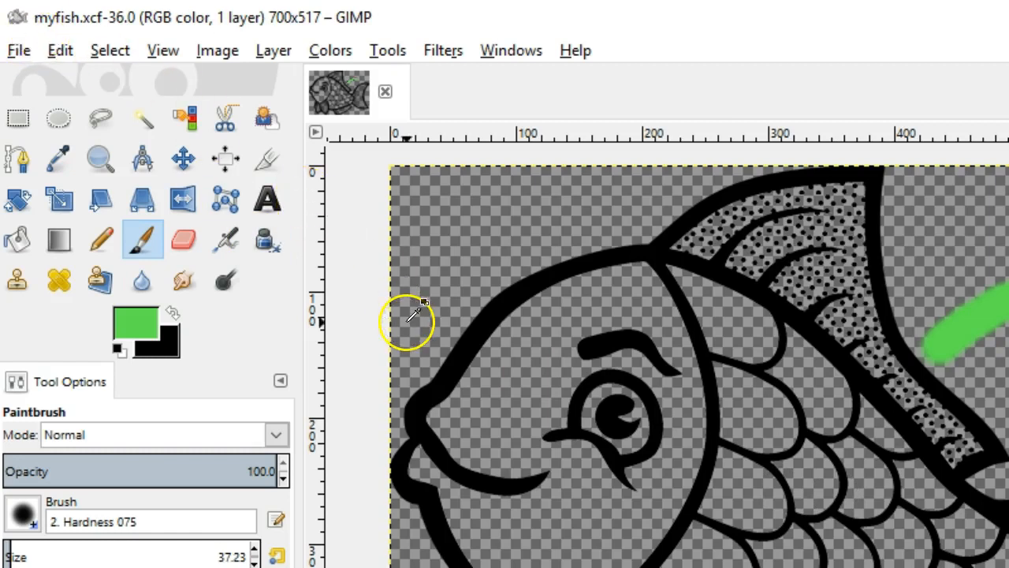
pyautogui.moveTo(24, 28)
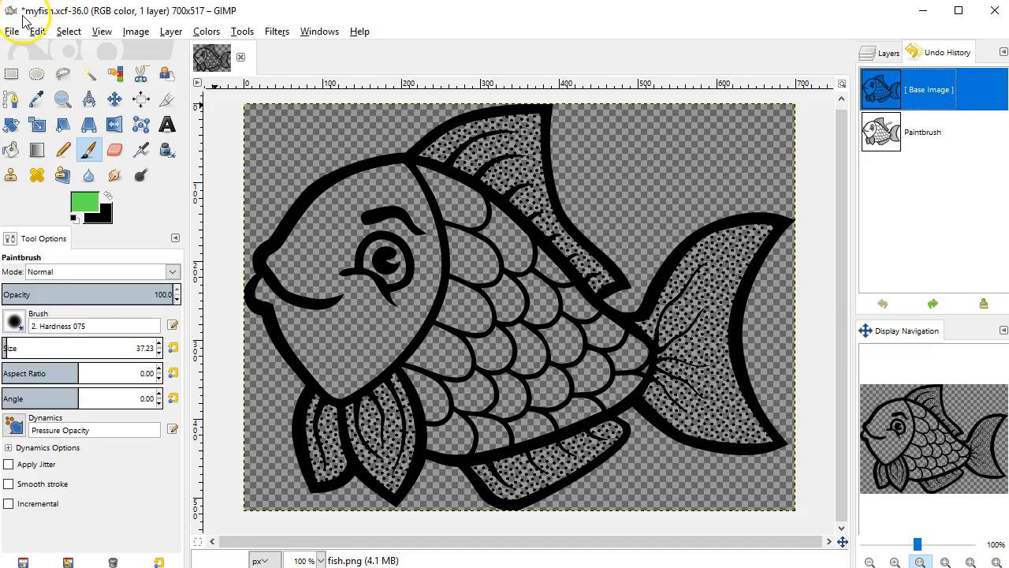
pyautogui.moveTo(615, 205)
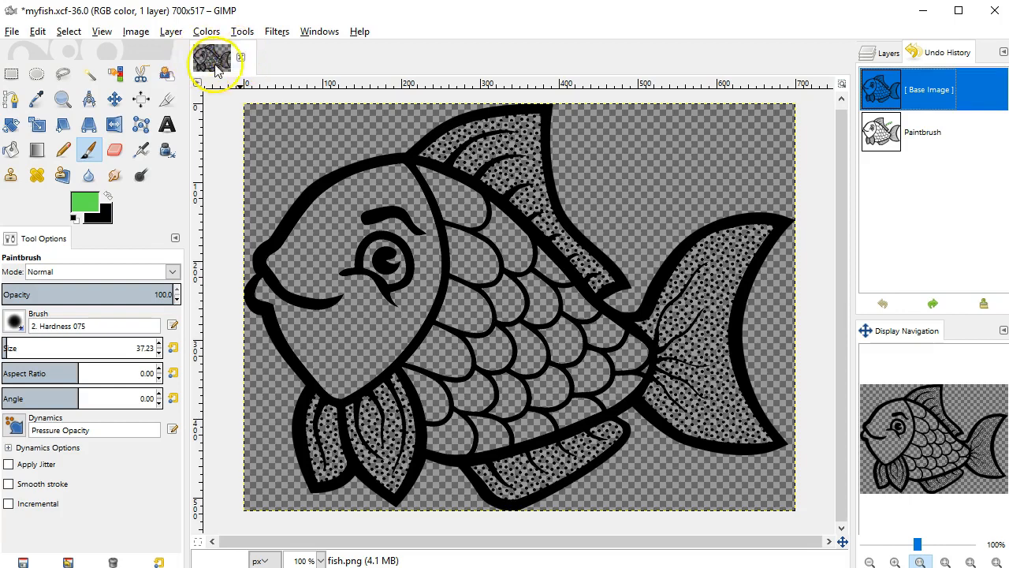
pyautogui.click(240, 56)
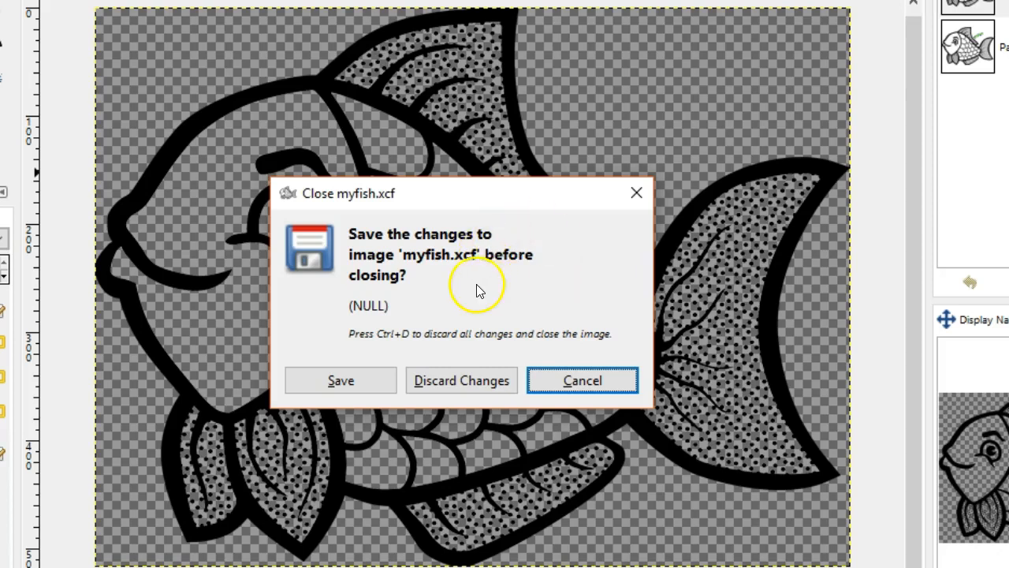
pyautogui.moveTo(502, 265)
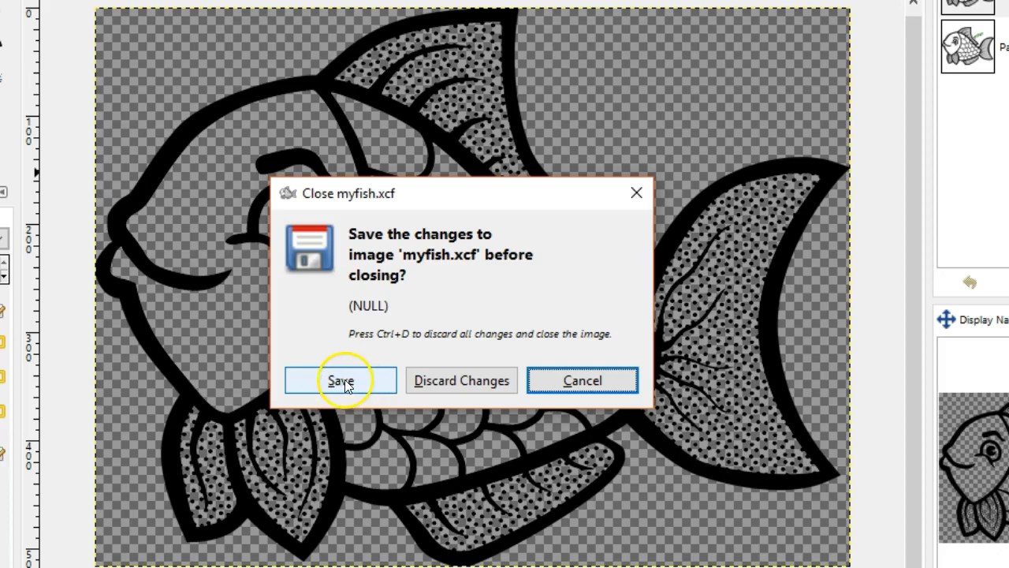
pyautogui.moveTo(460, 380)
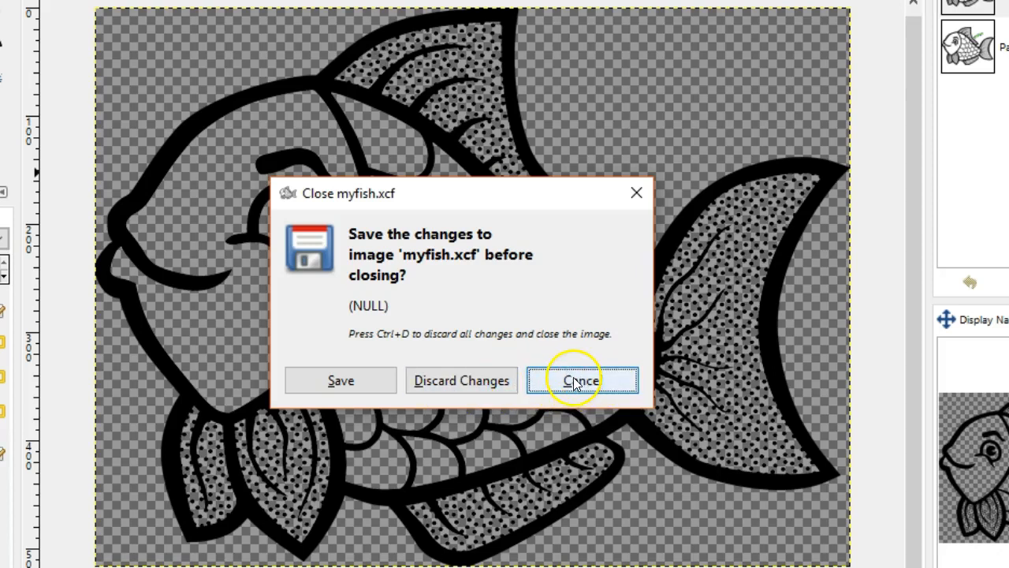
pyautogui.click(582, 380)
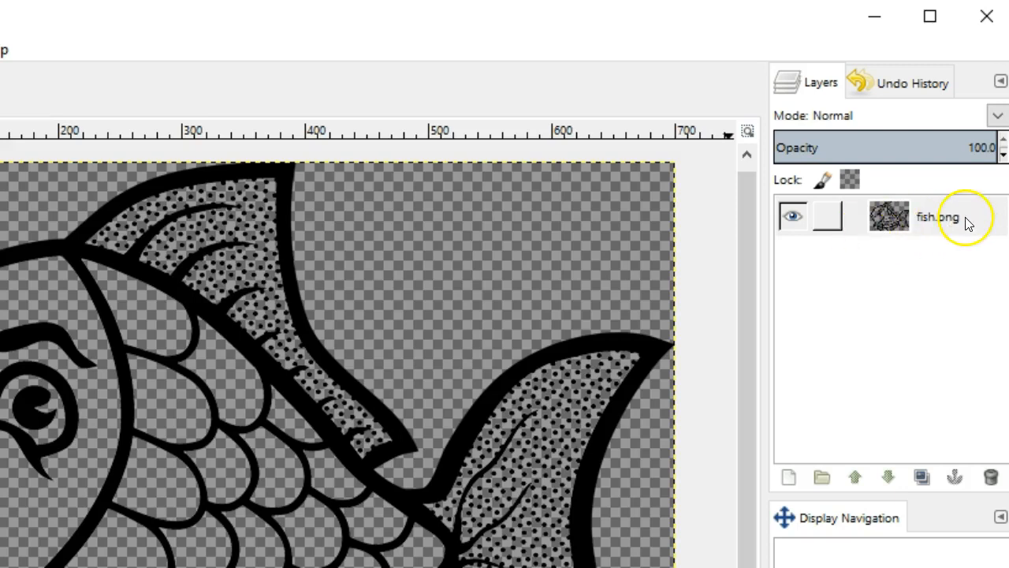
pyautogui.click(937, 216)
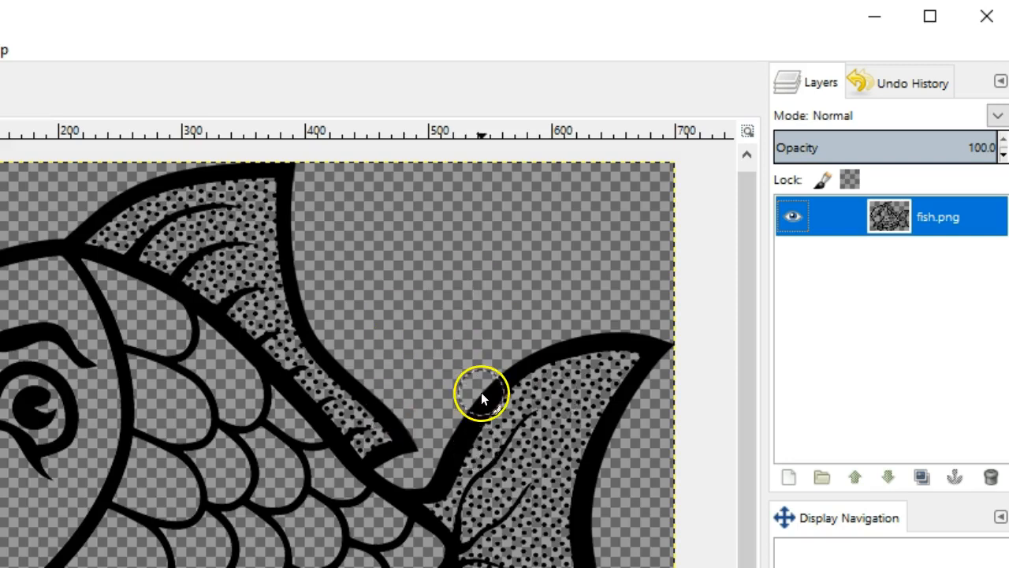
pyautogui.moveTo(176, 418)
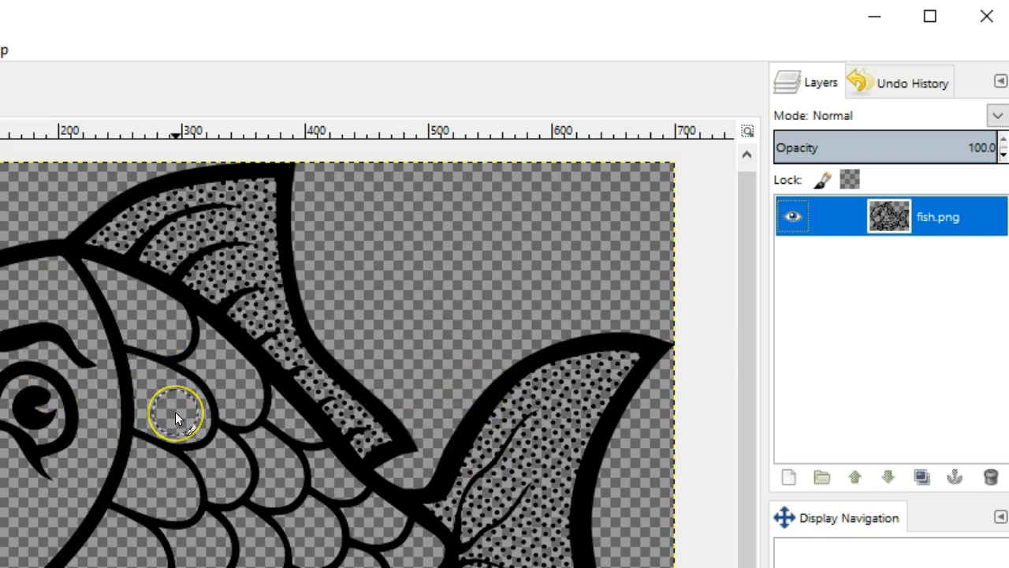
pyautogui.moveTo(865, 391)
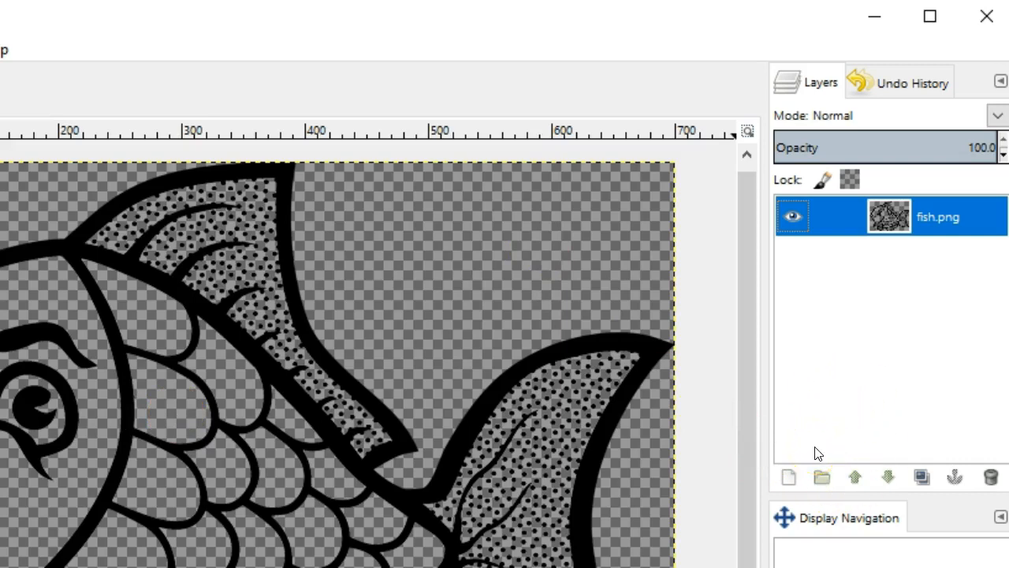
pyautogui.moveTo(817, 141)
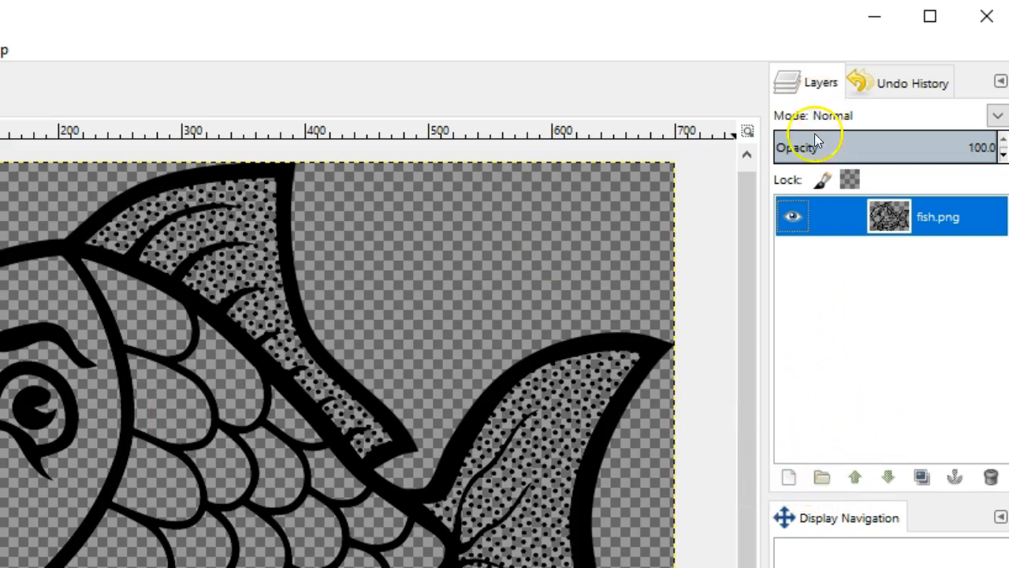
pyautogui.moveTo(789, 476)
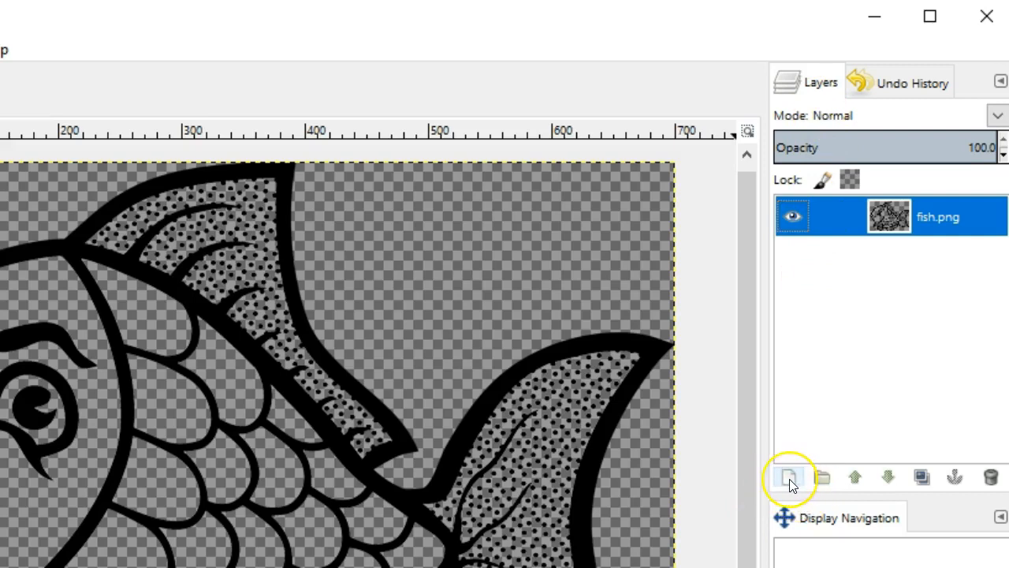
pyautogui.moveTo(789, 477)
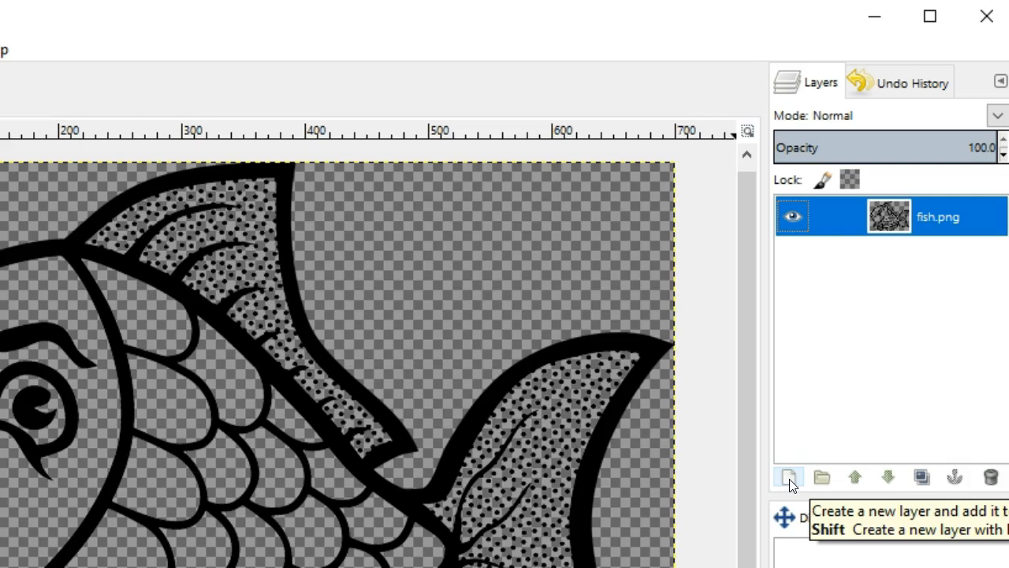
# - Create a new transparent layer named 'eye' above fish.png
pyautogui.click(788, 476)
pyautogui.write('eye')
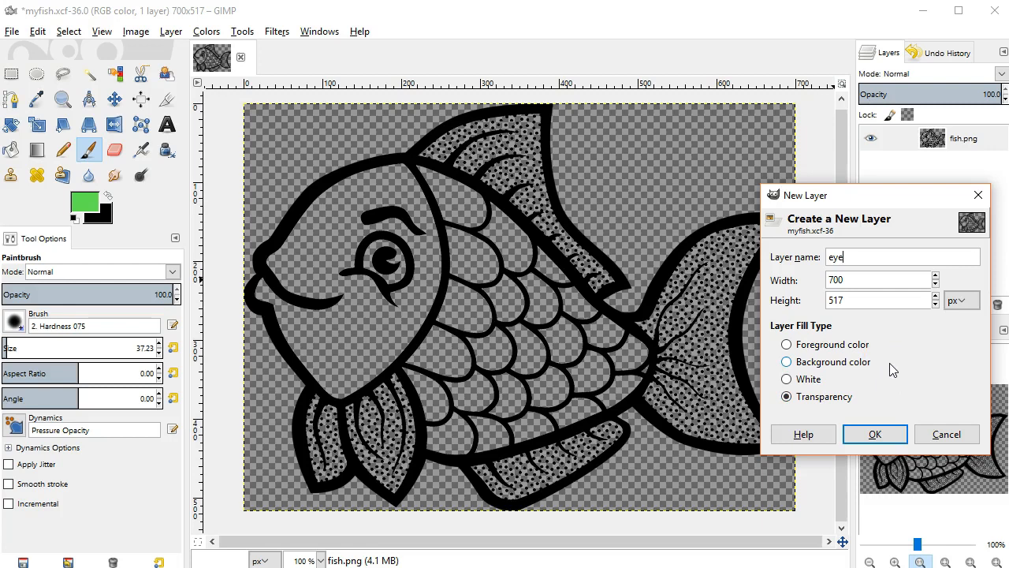
pyautogui.moveTo(812, 351)
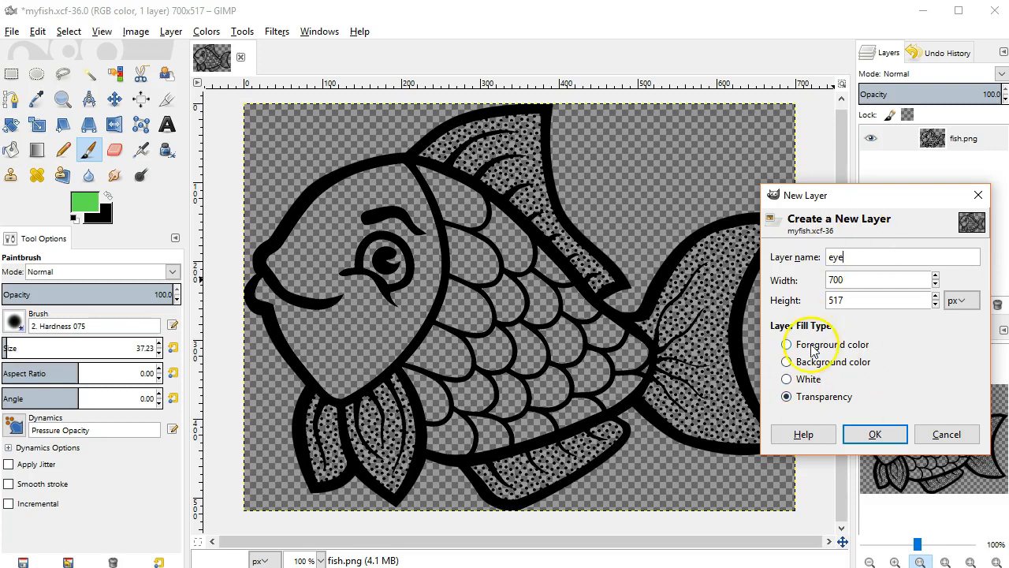
pyautogui.click(874, 434)
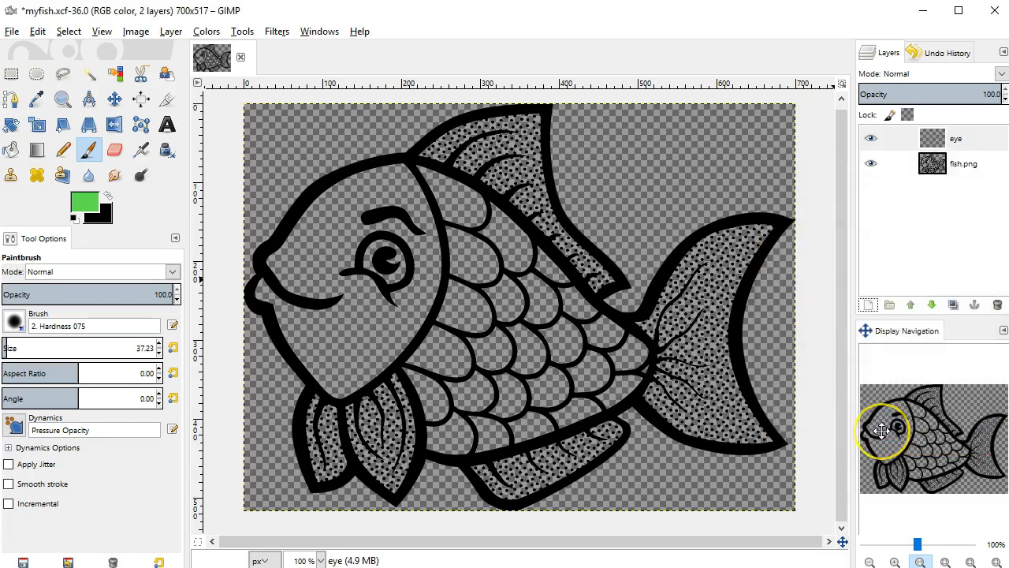
pyautogui.moveTo(795, 397)
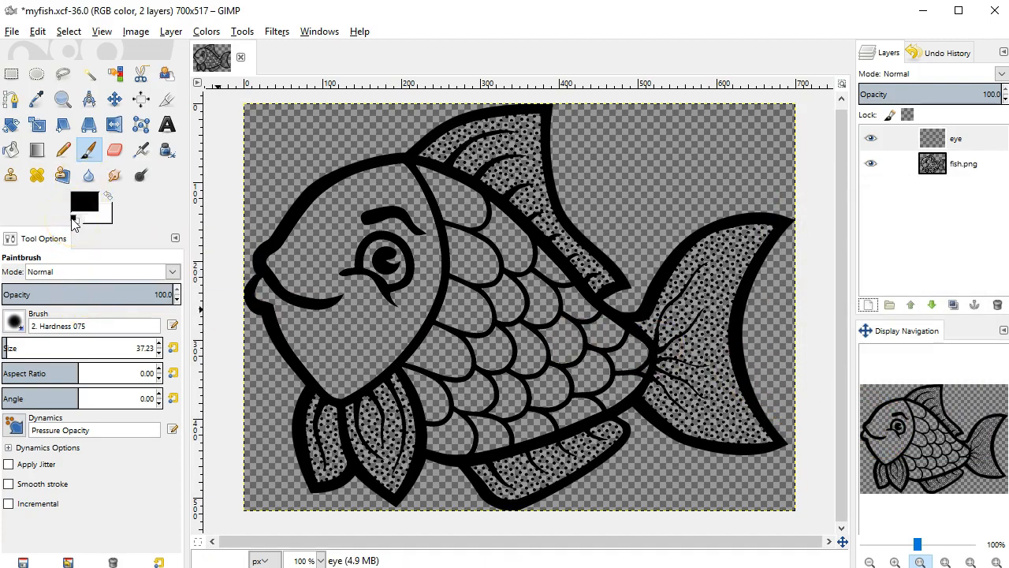
pyautogui.moveTo(110, 197)
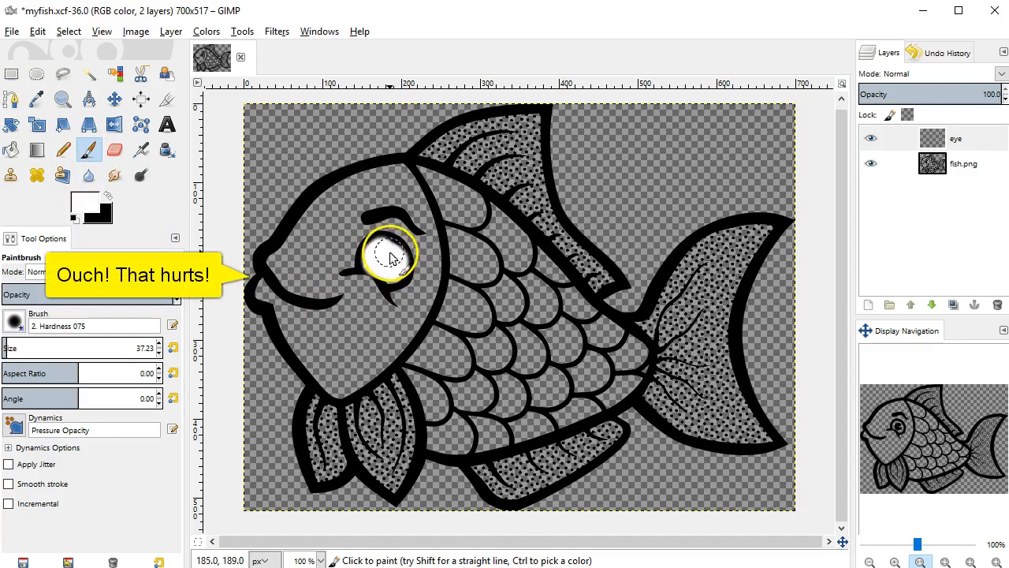
# - Paint the fish's eye white, raise fish.png above the eye layer, then reselect the eye layer
pyautogui.moveTo(391, 256); pyautogui.dragTo(394, 287)
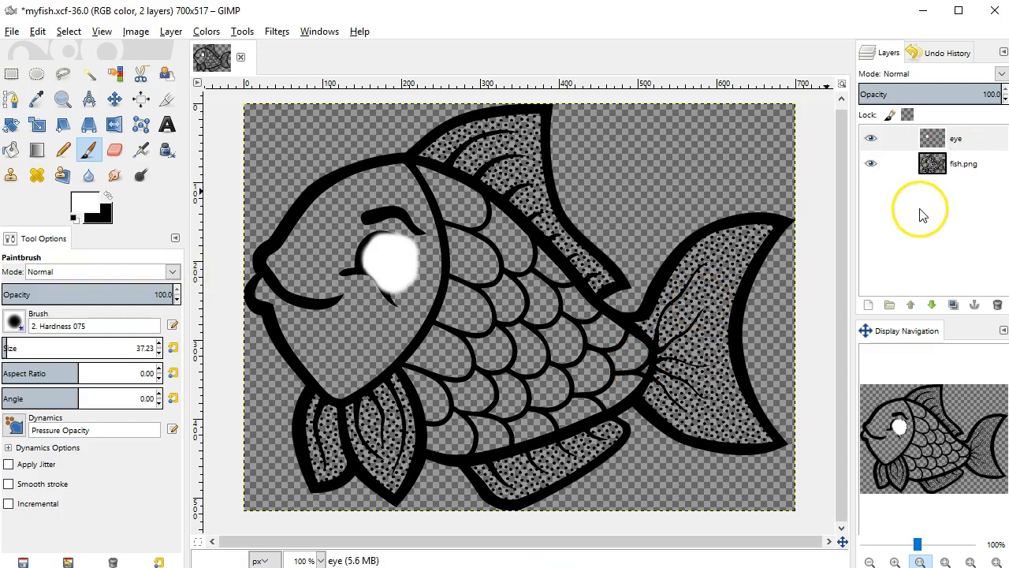
pyautogui.moveTo(931, 213)
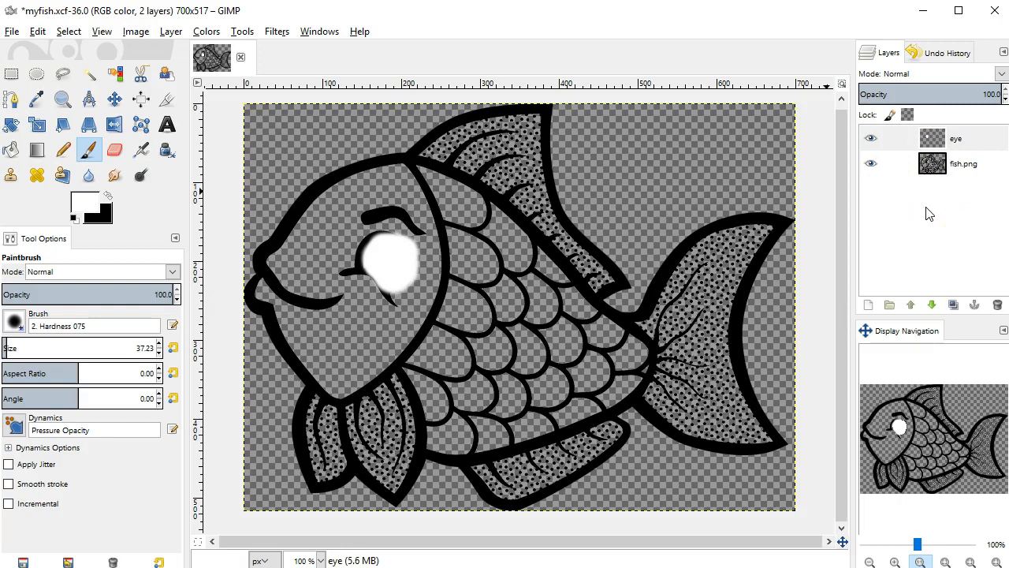
pyautogui.click(963, 163)
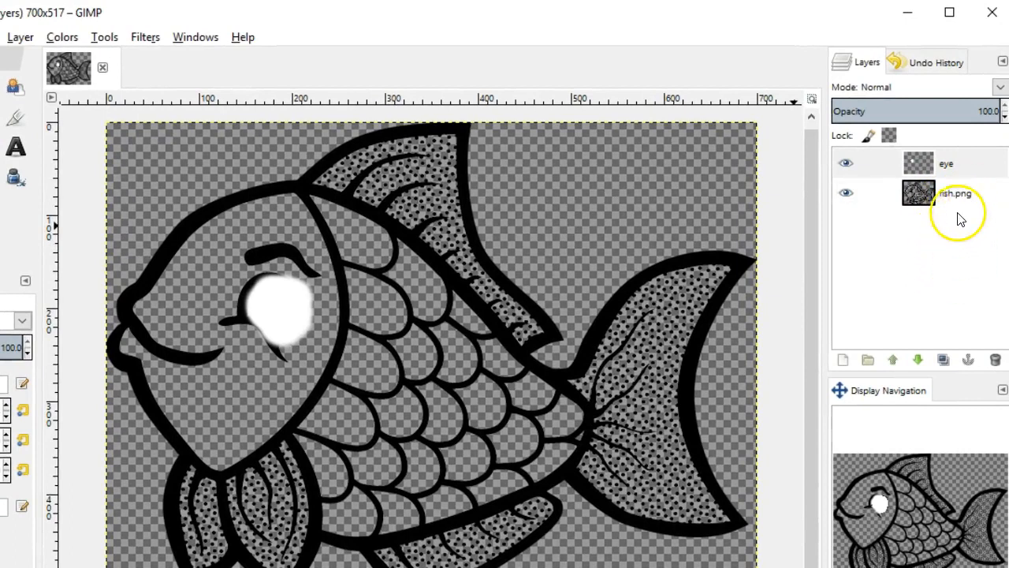
pyautogui.click(955, 193)
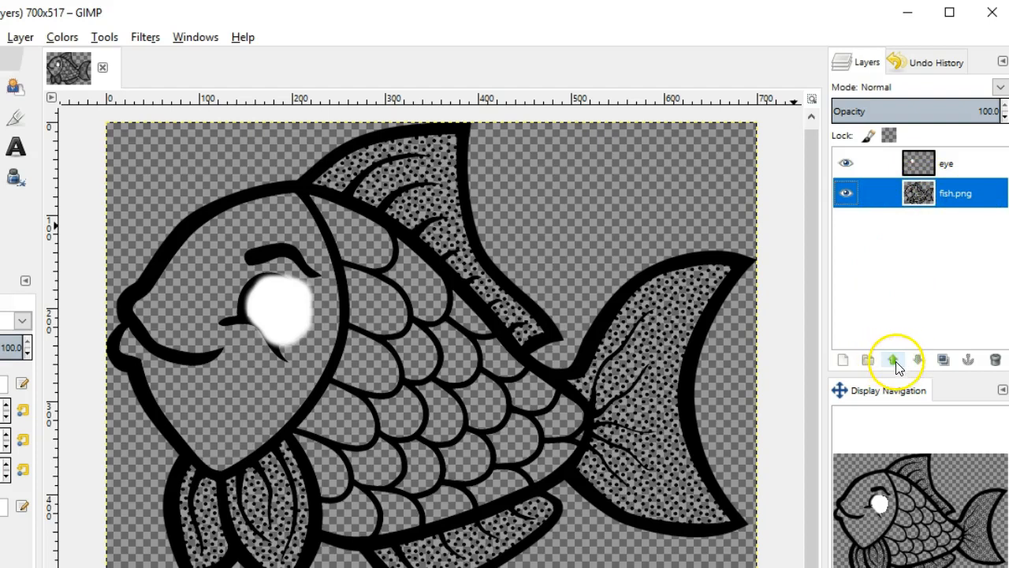
pyautogui.click(893, 359)
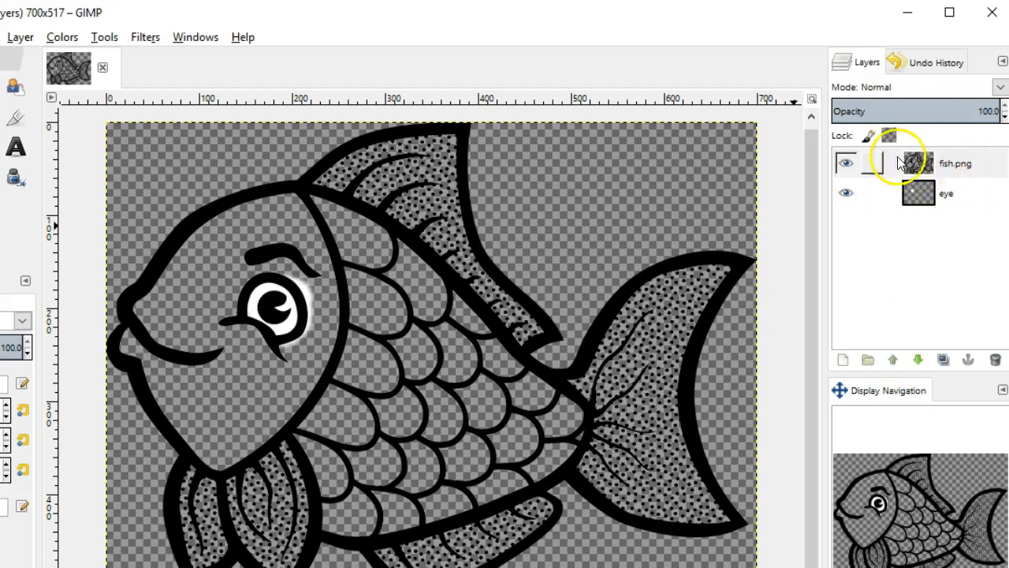
pyautogui.click(946, 193)
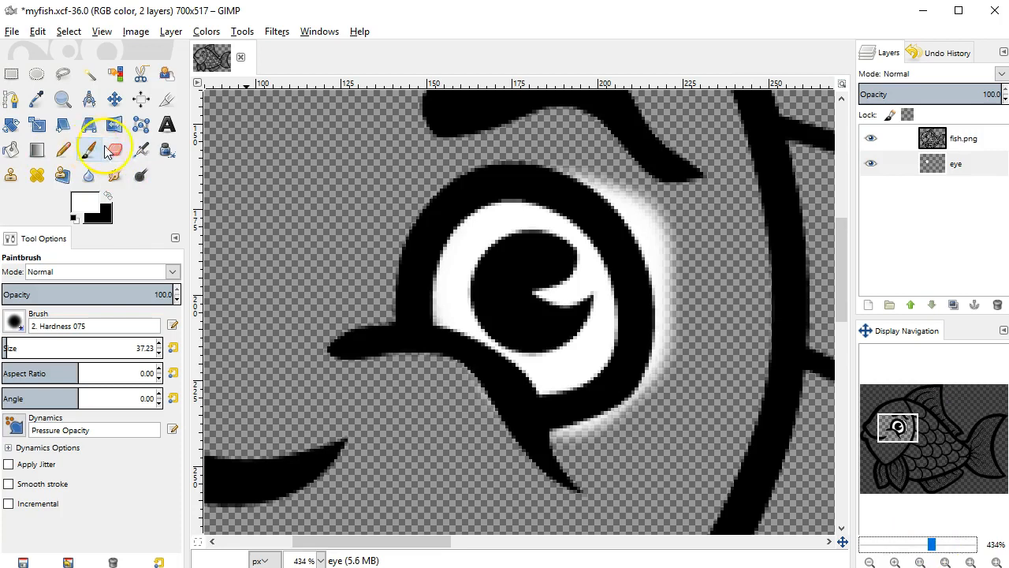
# - Erase the stray white paint above and below the eye outline with the Eraser
pyautogui.click(114, 150)
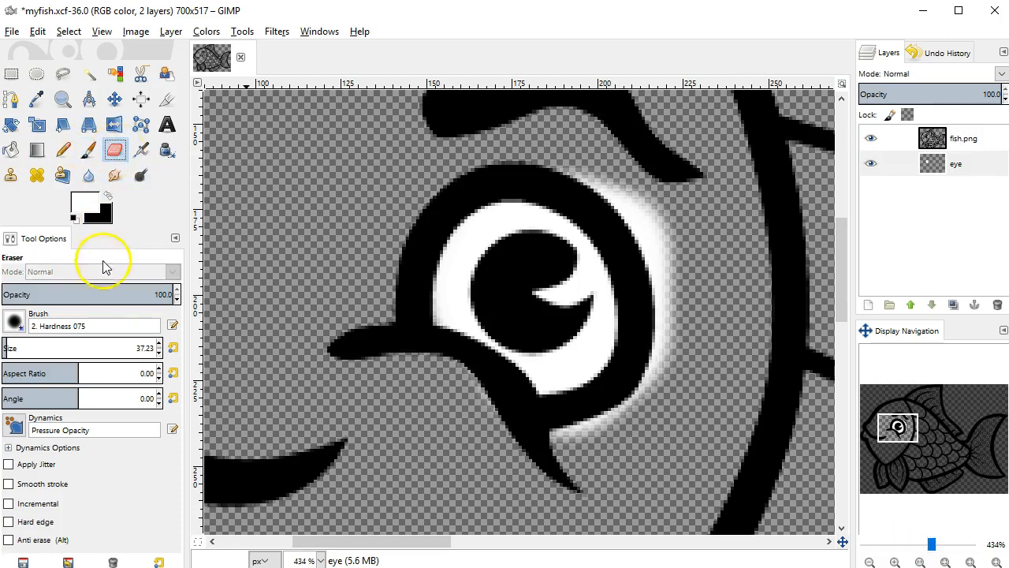
pyautogui.moveTo(107, 372)
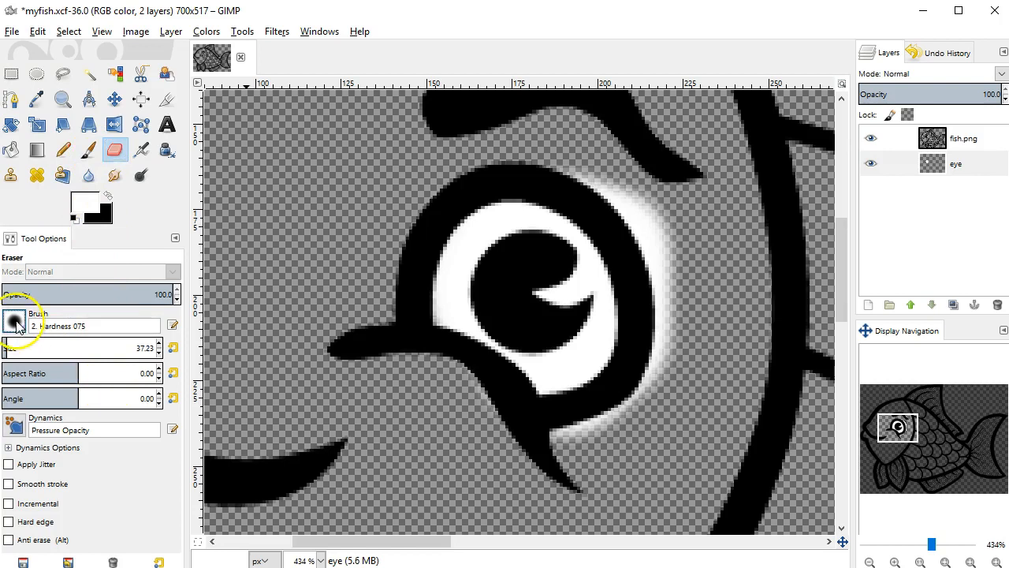
pyautogui.click(15, 325)
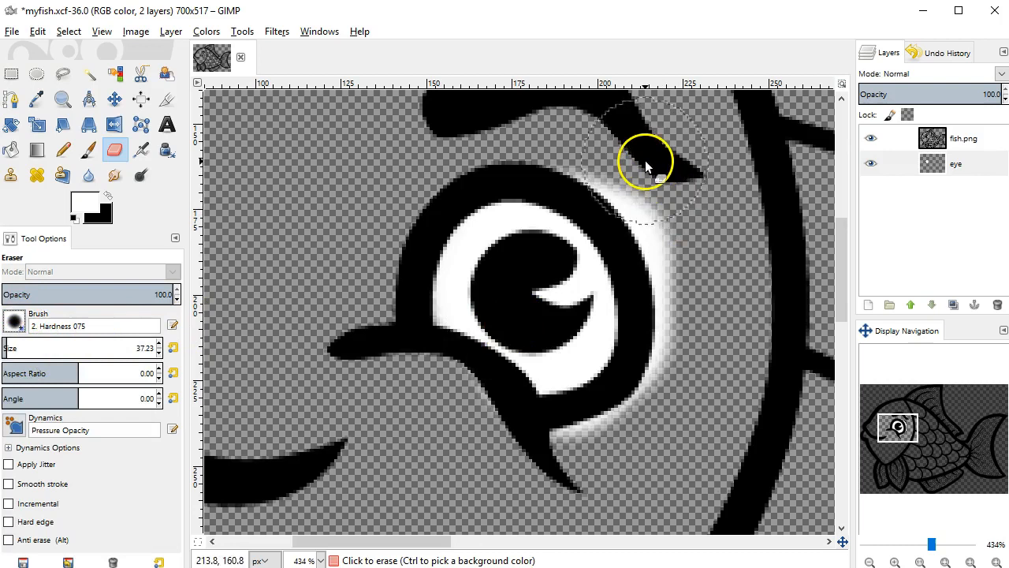
pyautogui.moveTo(645, 161); pyautogui.dragTo(703, 303)
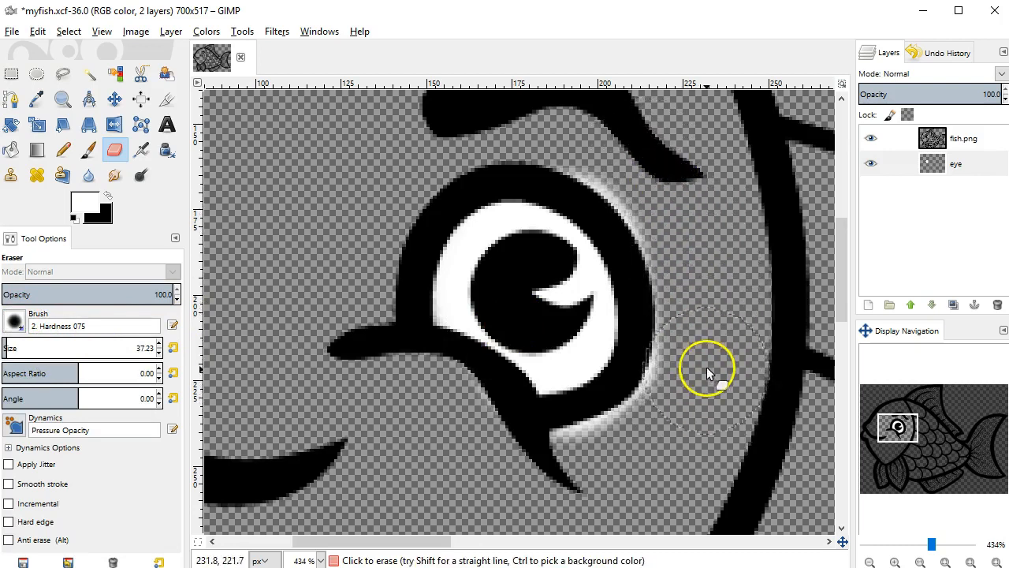
pyautogui.moveTo(707, 370); pyautogui.dragTo(614, 473)
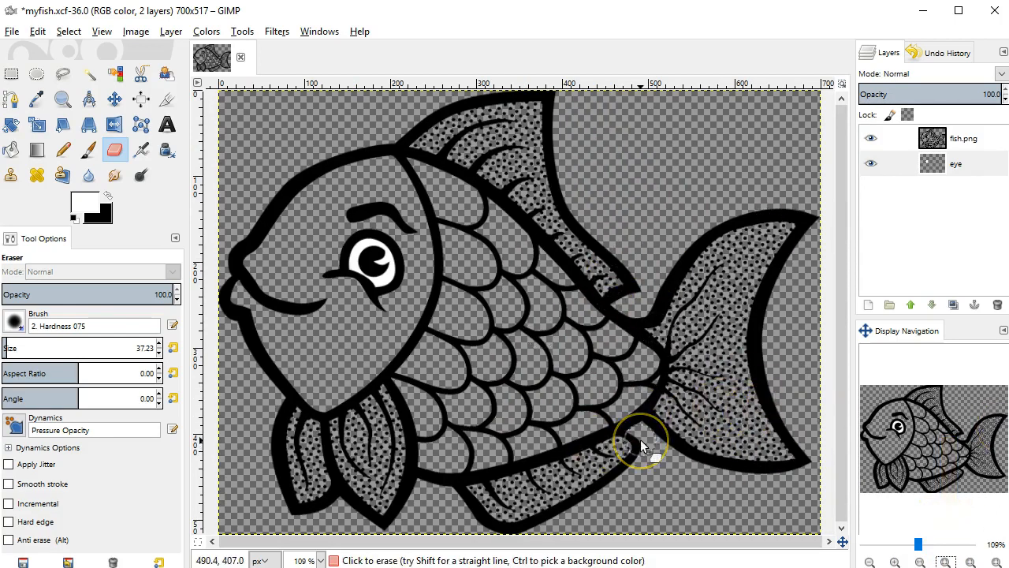
pyautogui.moveTo(350, 338)
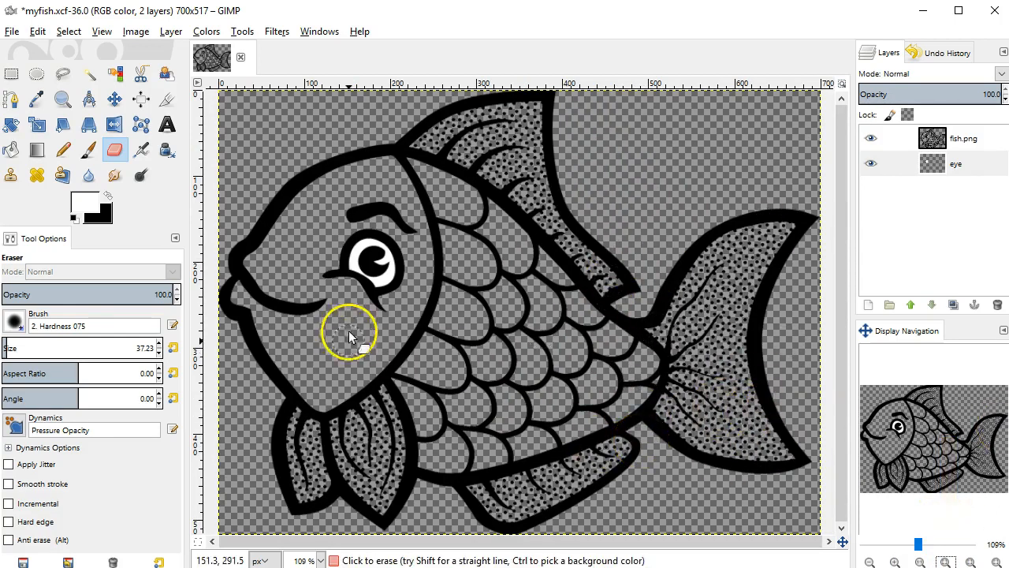
pyautogui.moveTo(343, 206)
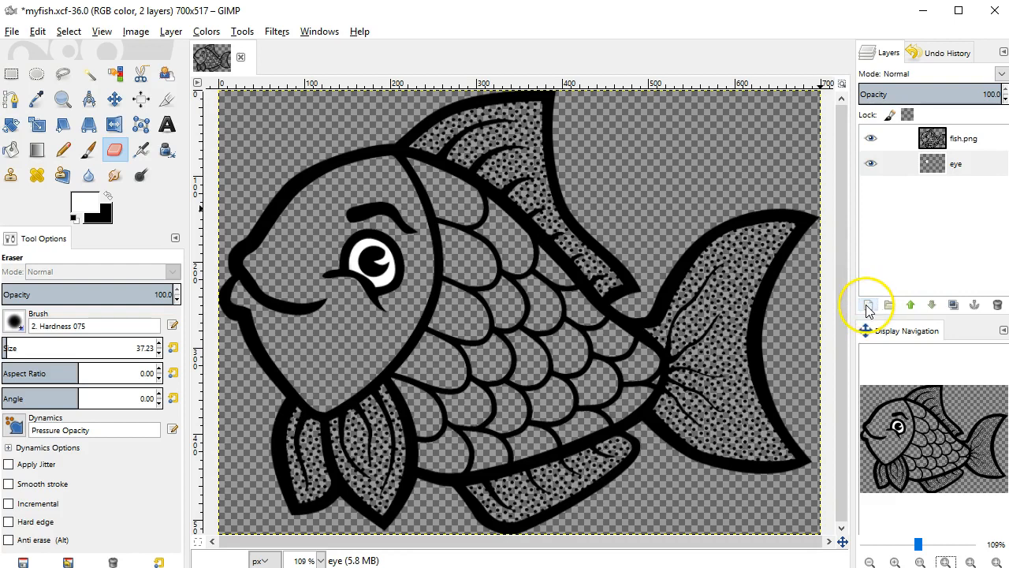
# - Create a transparent layer named 'face' and set the foreground colour to light blue 6ae1e8
pyautogui.click(867, 306)
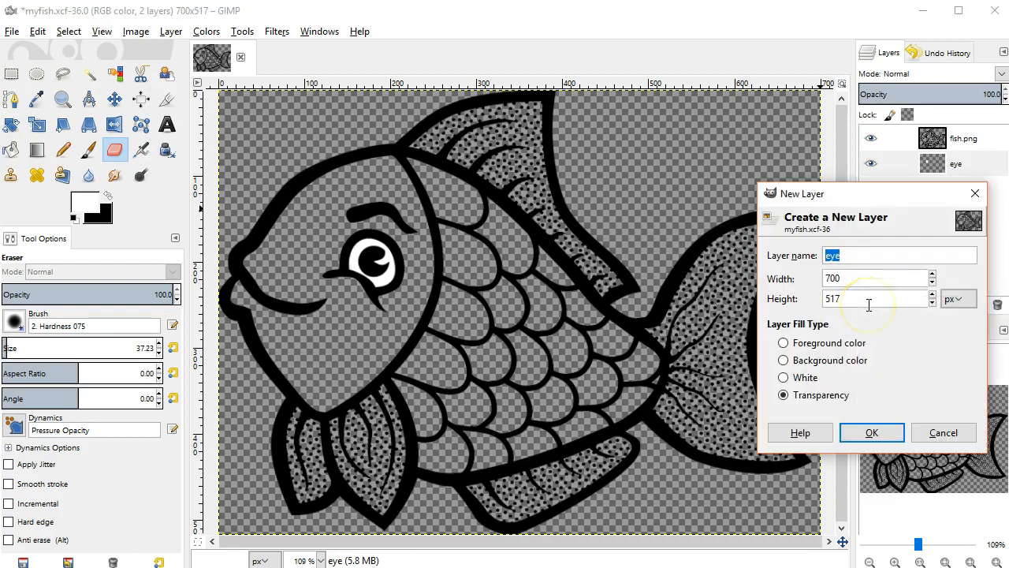
pyautogui.write('fac')
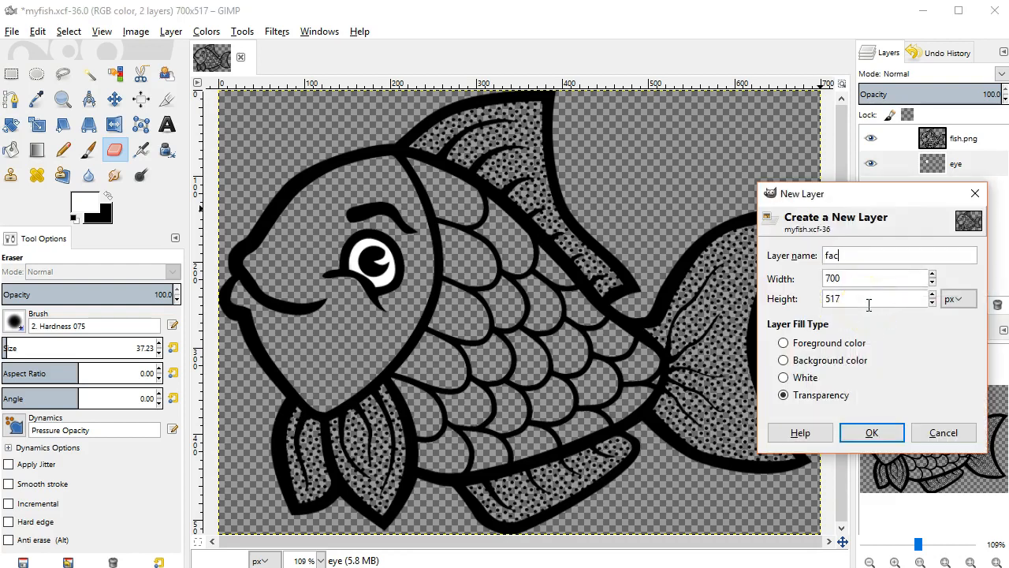
pyautogui.click(870, 432)
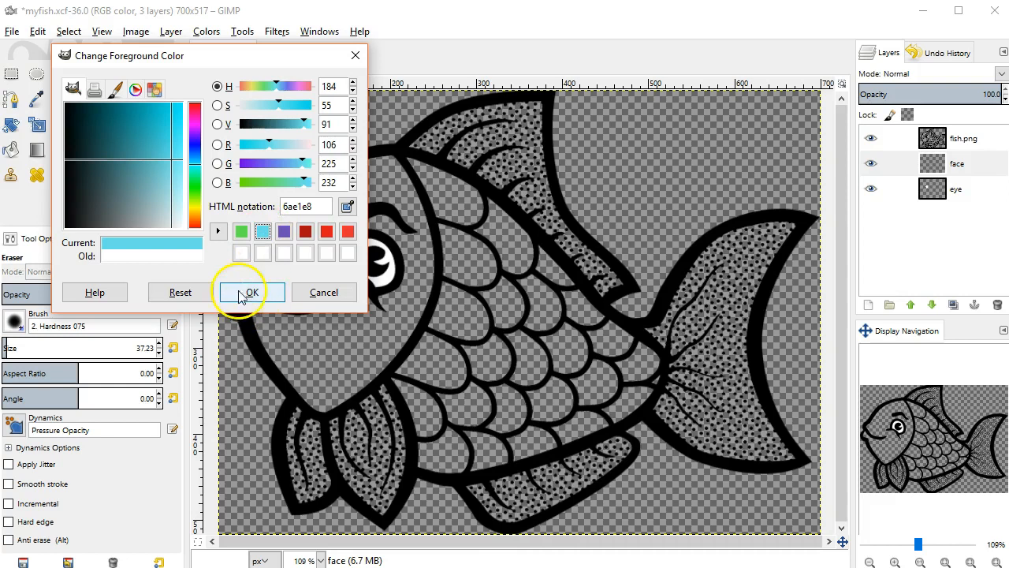
pyautogui.click(251, 292)
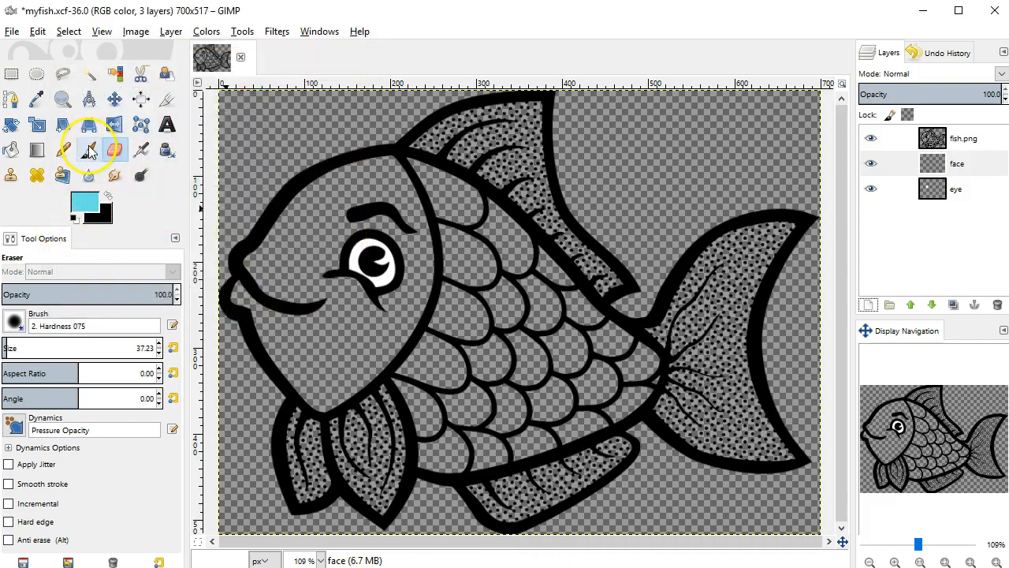
# - Brush light blue paint over the fish's face area on the face layer
pyautogui.click(88, 150)
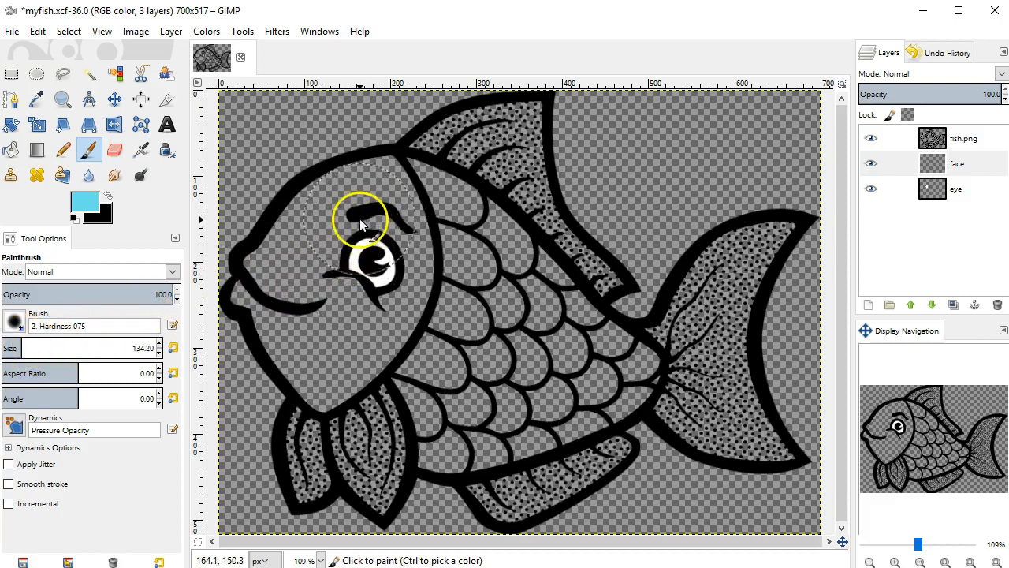
pyautogui.moveTo(359, 221); pyautogui.dragTo(328, 323)
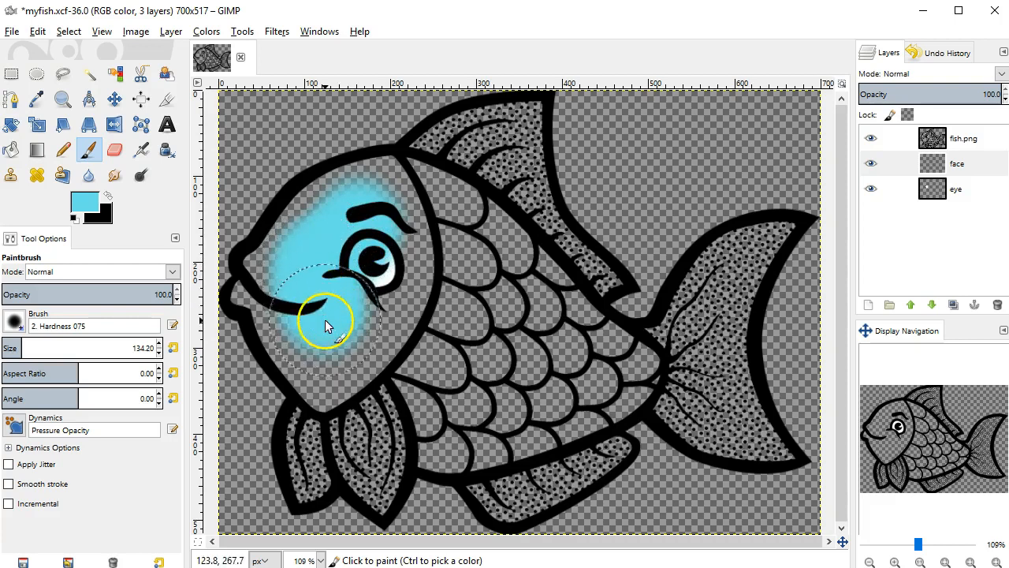
pyautogui.moveTo(328, 323); pyautogui.dragTo(382, 283)
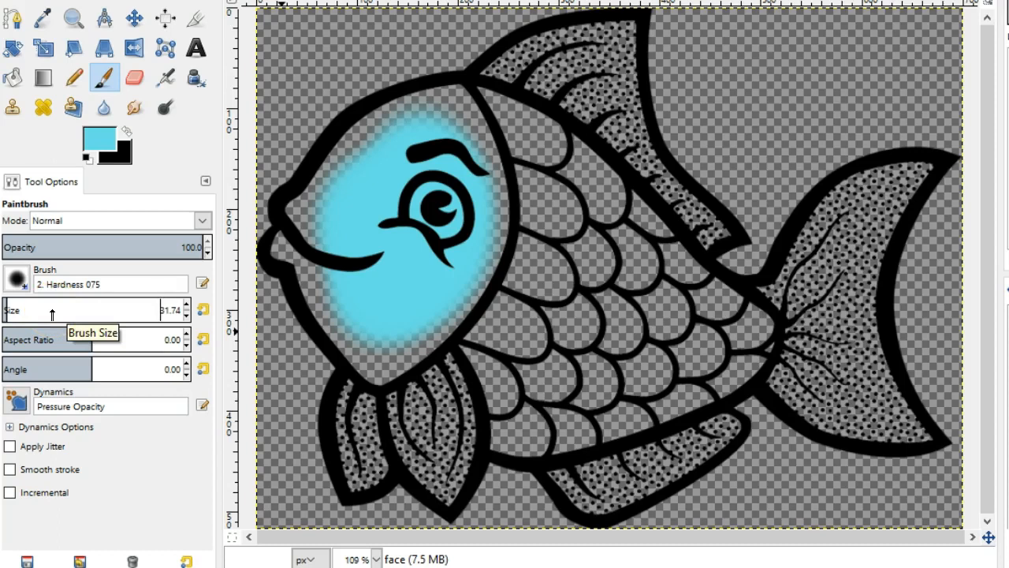
pyautogui.moveTo(95, 309); pyautogui.dragTo(79, 309)
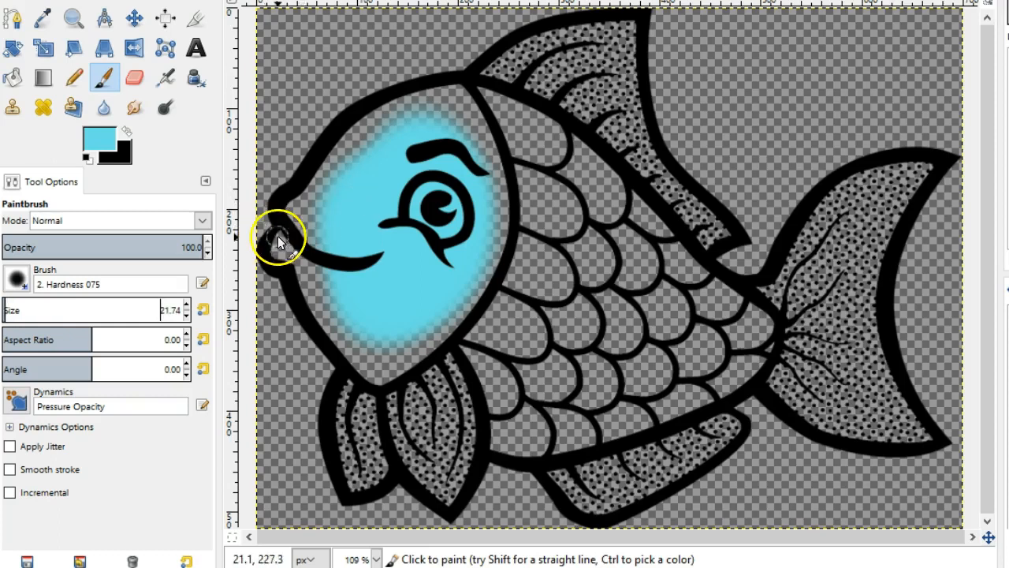
pyautogui.moveTo(290, 251)
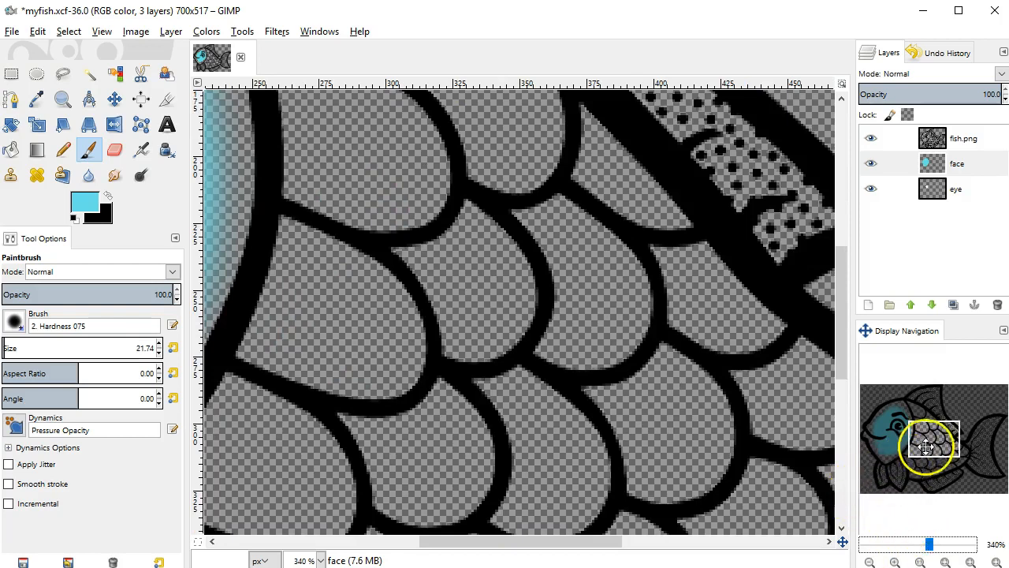
# - Zoom to 340% on the head and paint blue up to the top outline, filling the gaps
pyautogui.moveTo(927, 445); pyautogui.dragTo(886, 413)
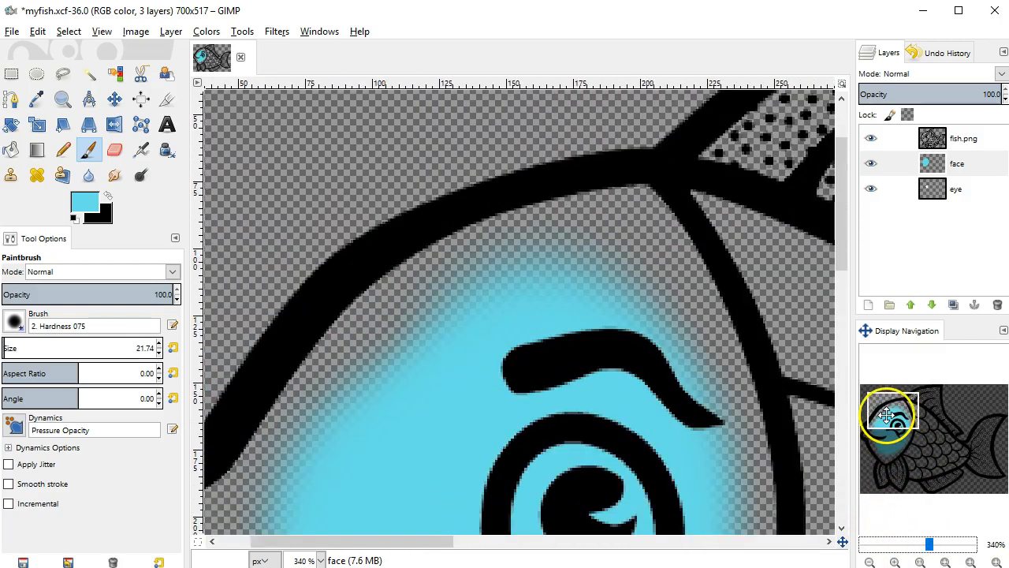
pyautogui.moveTo(587, 271)
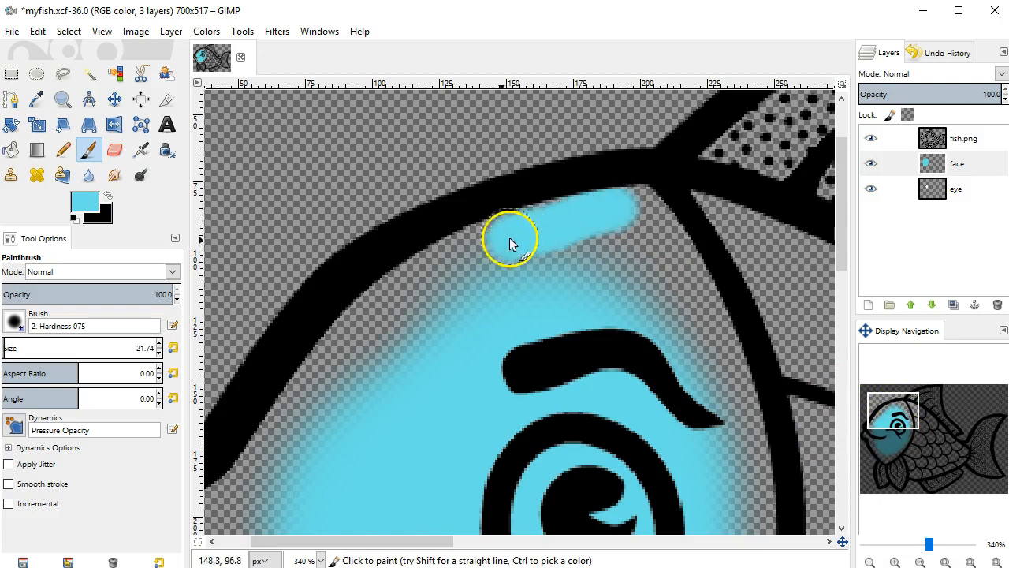
pyautogui.moveTo(512, 237); pyautogui.dragTo(382, 303)
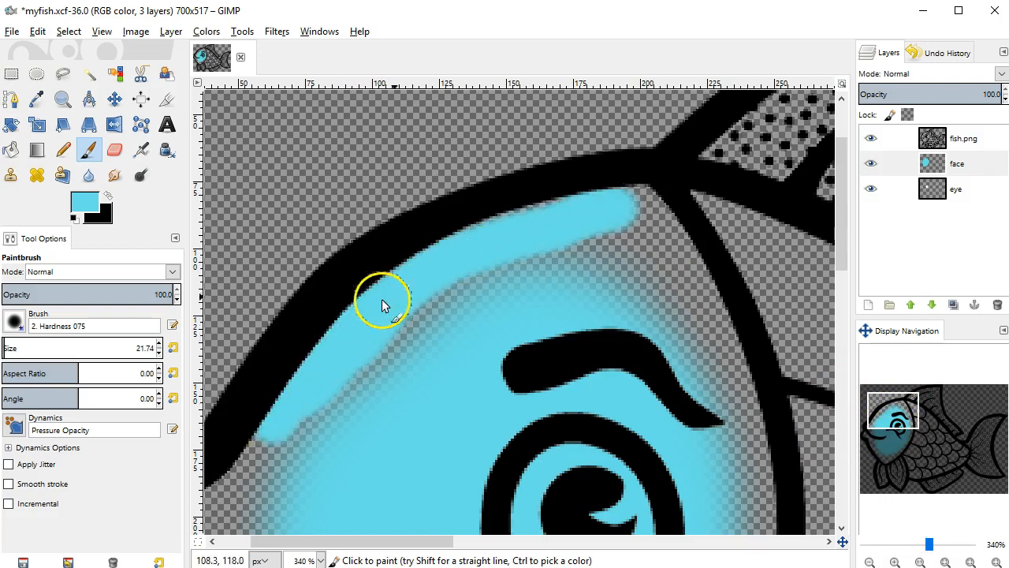
pyautogui.moveTo(381, 303); pyautogui.dragTo(612, 213)
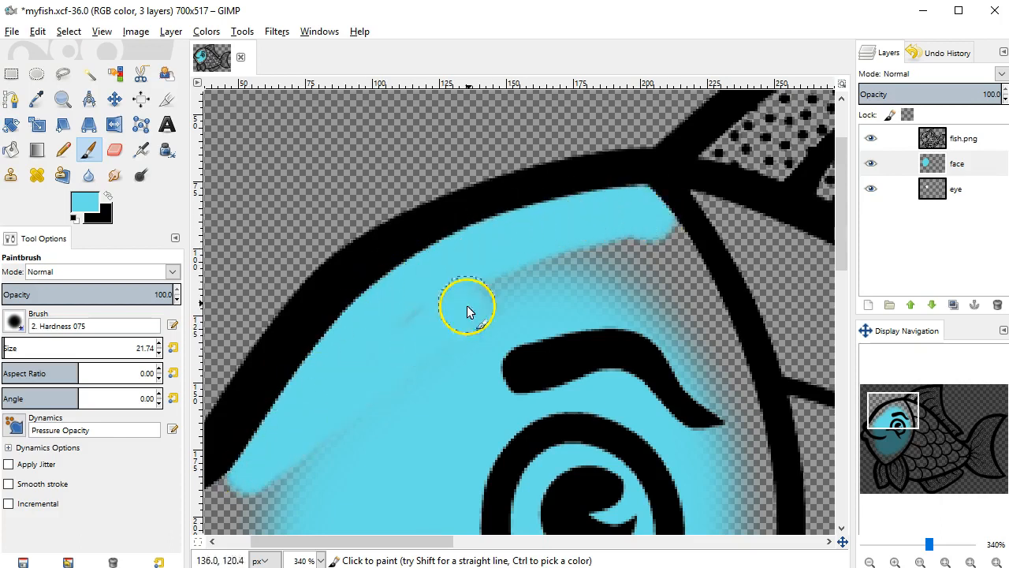
pyautogui.moveTo(465, 307); pyautogui.dragTo(678, 284)
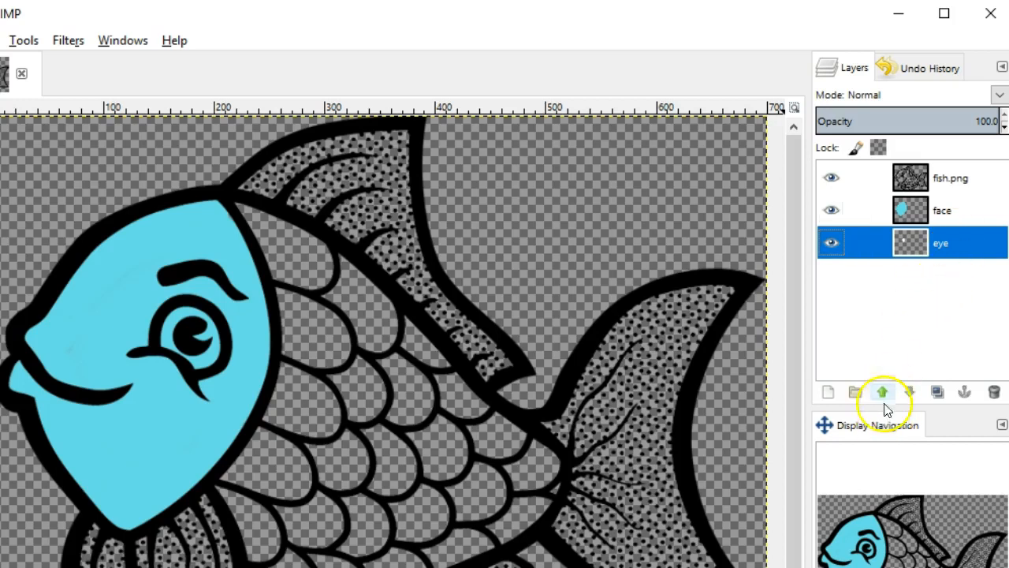
# - Raise the eye layer above face and check by toggling the outline and face layers
pyautogui.click(884, 391)
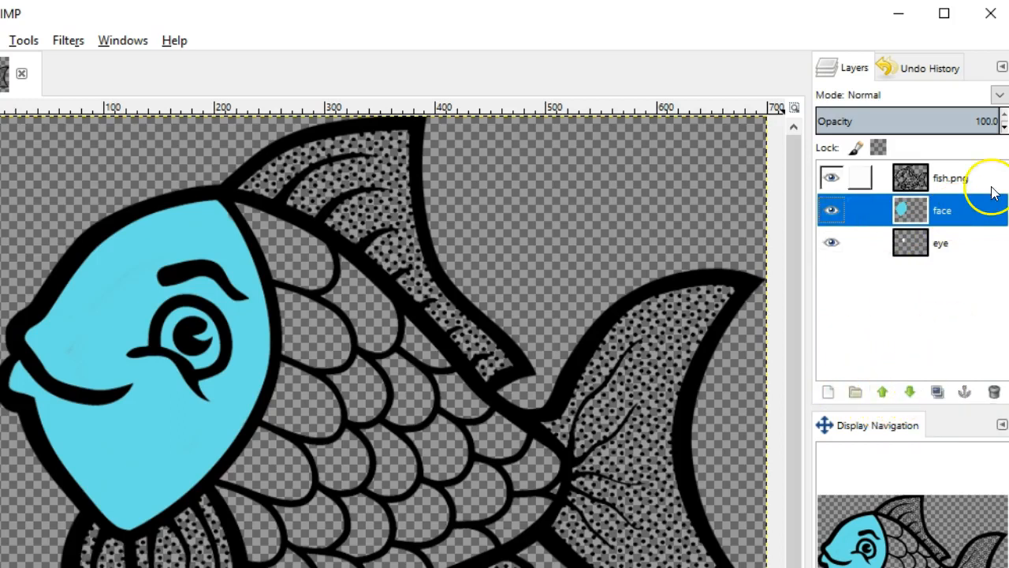
pyautogui.doubleClick(943, 210)
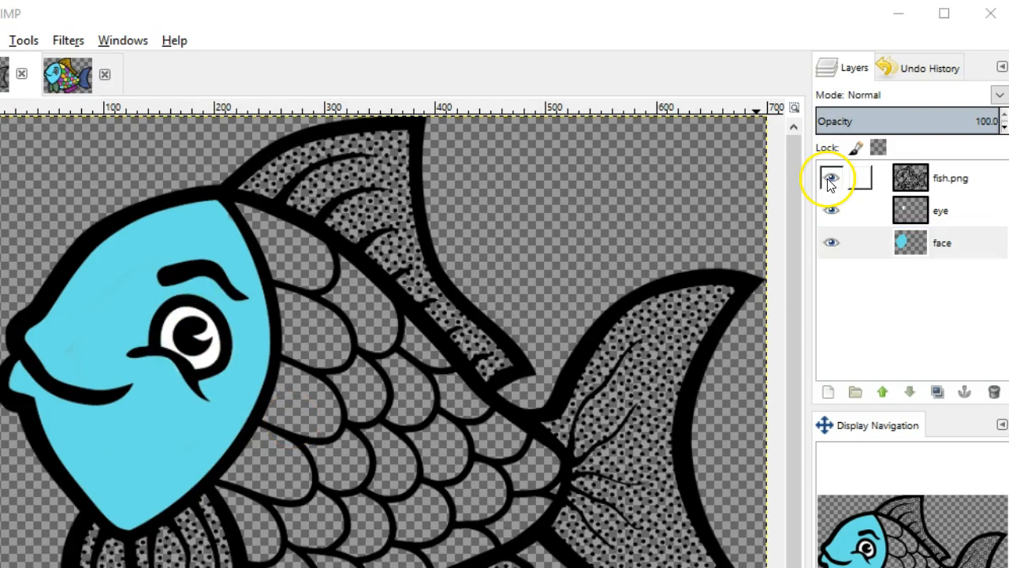
pyautogui.click(832, 177)
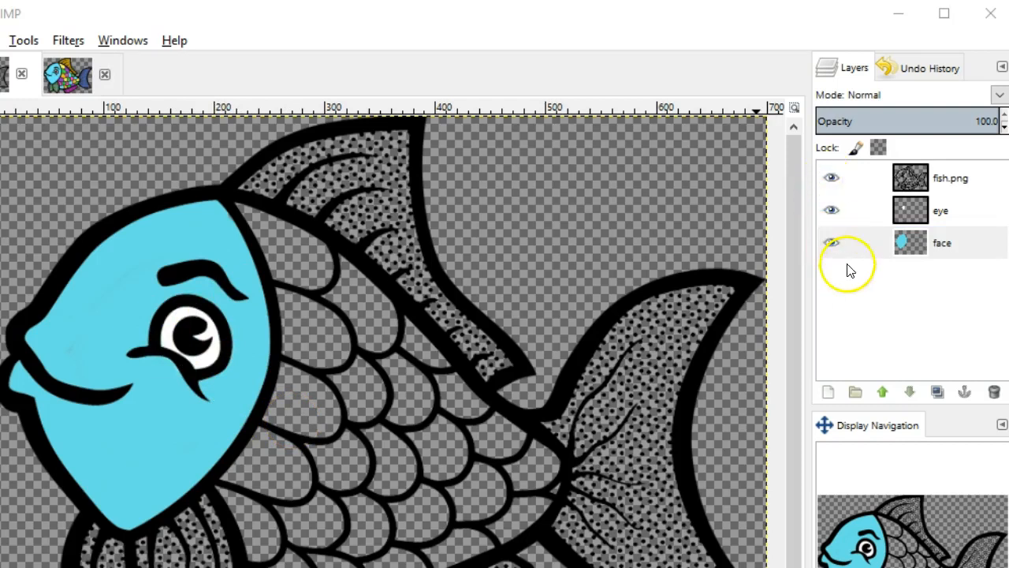
pyautogui.click(830, 243)
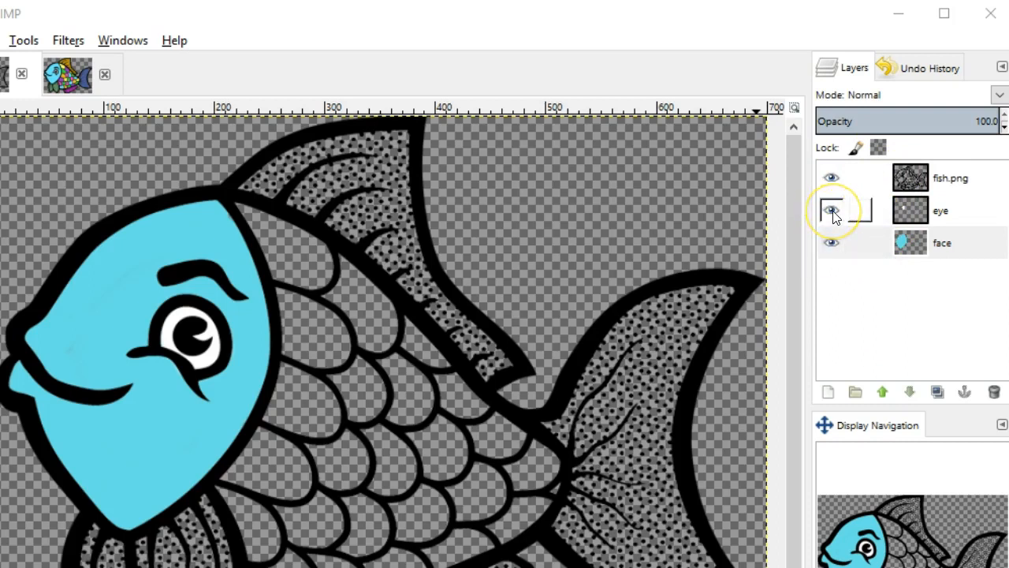
# - Flick the eye layer's visibility, then make the face layer the active one
pyautogui.click(830, 212)
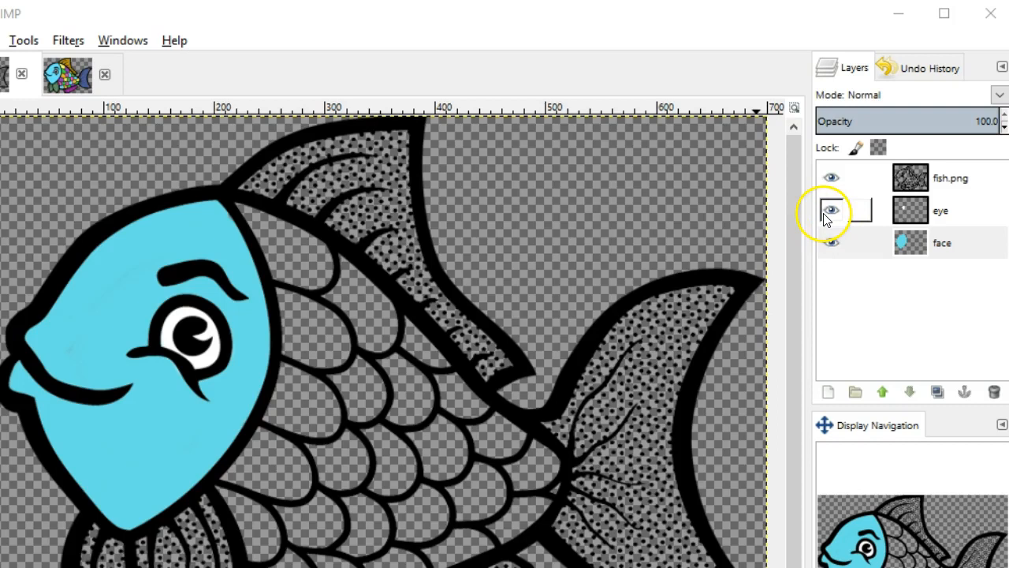
pyautogui.click(831, 199)
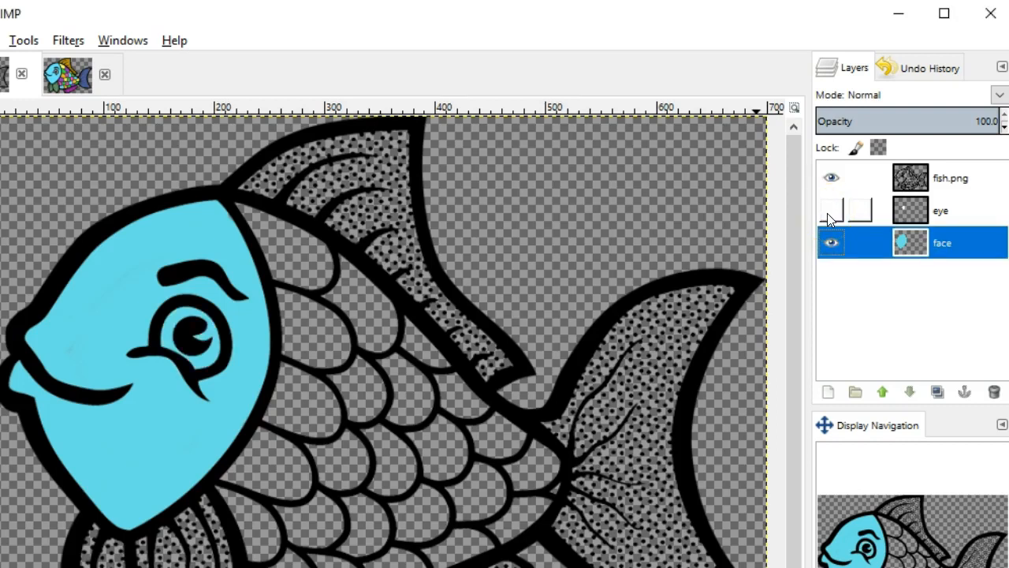
pyautogui.click(831, 209)
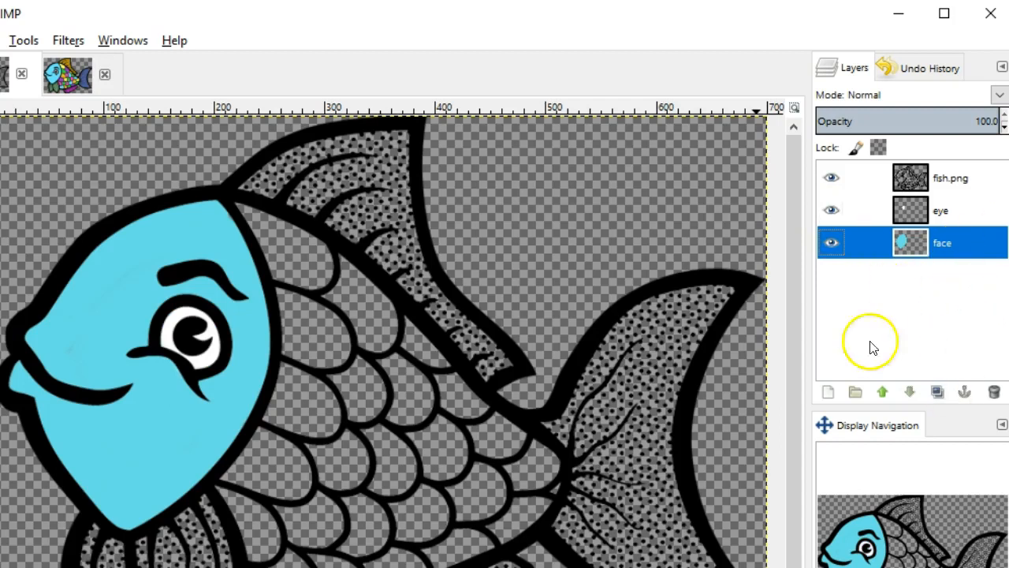
pyautogui.moveTo(826, 391)
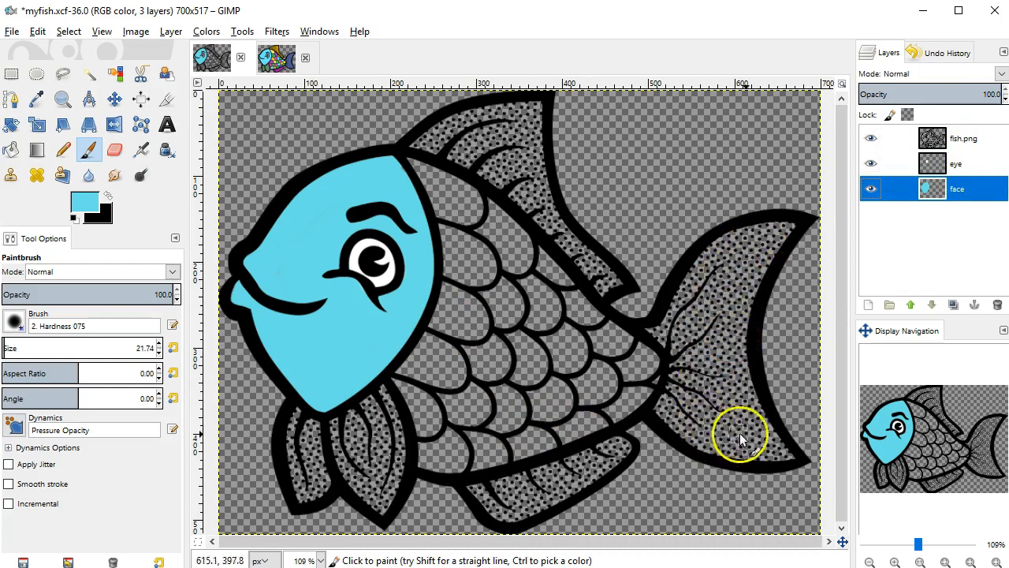
pyautogui.moveTo(473, 505)
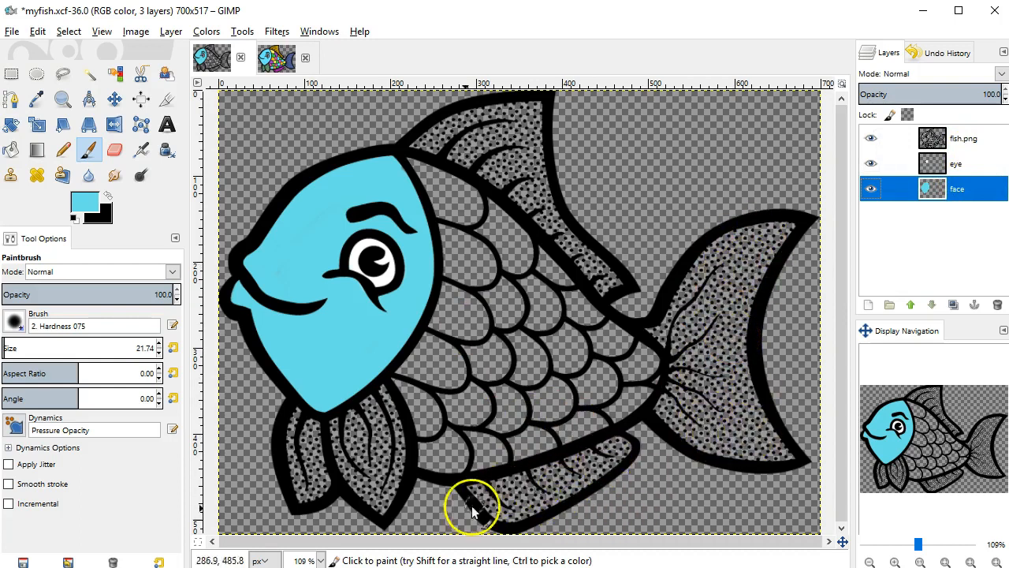
pyautogui.moveTo(618, 463)
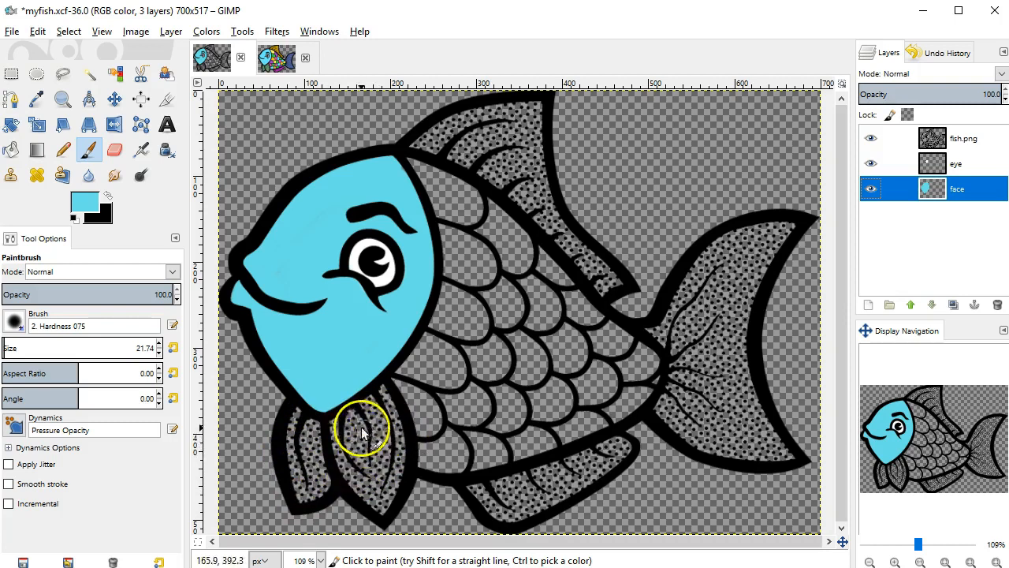
pyautogui.moveTo(386, 422)
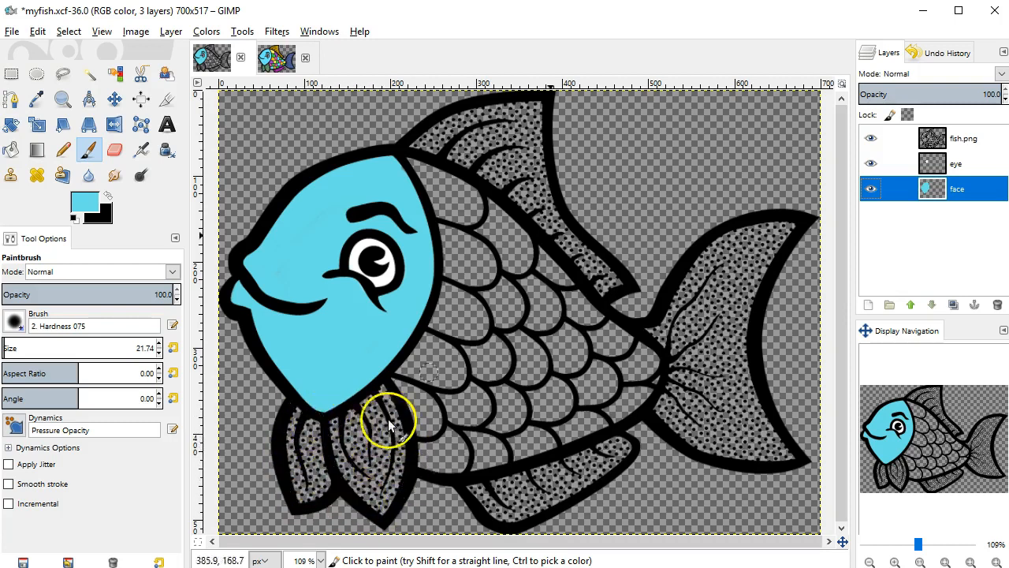
pyautogui.moveTo(646, 284)
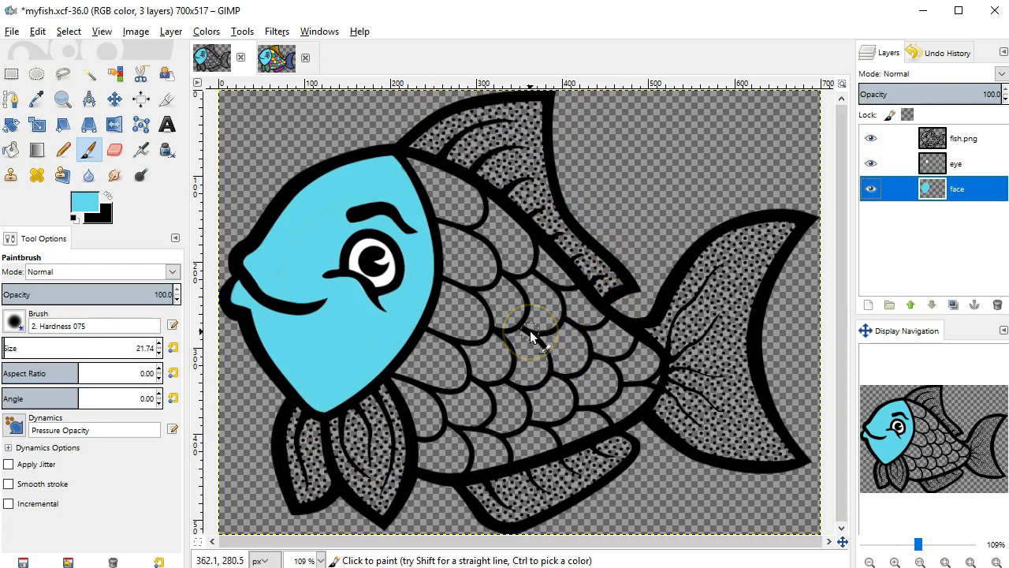
pyautogui.moveTo(539, 355)
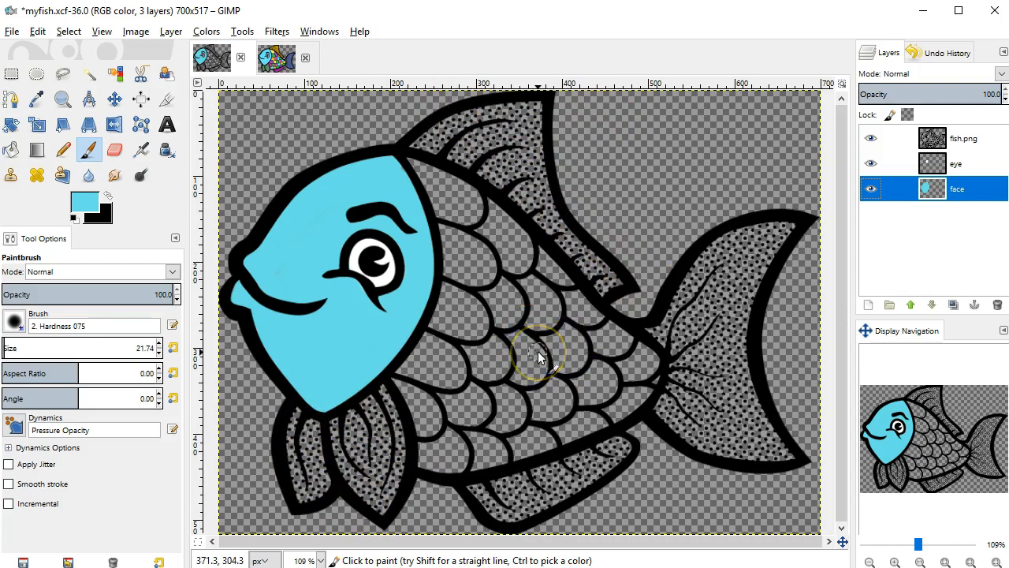
pyautogui.moveTo(555, 386)
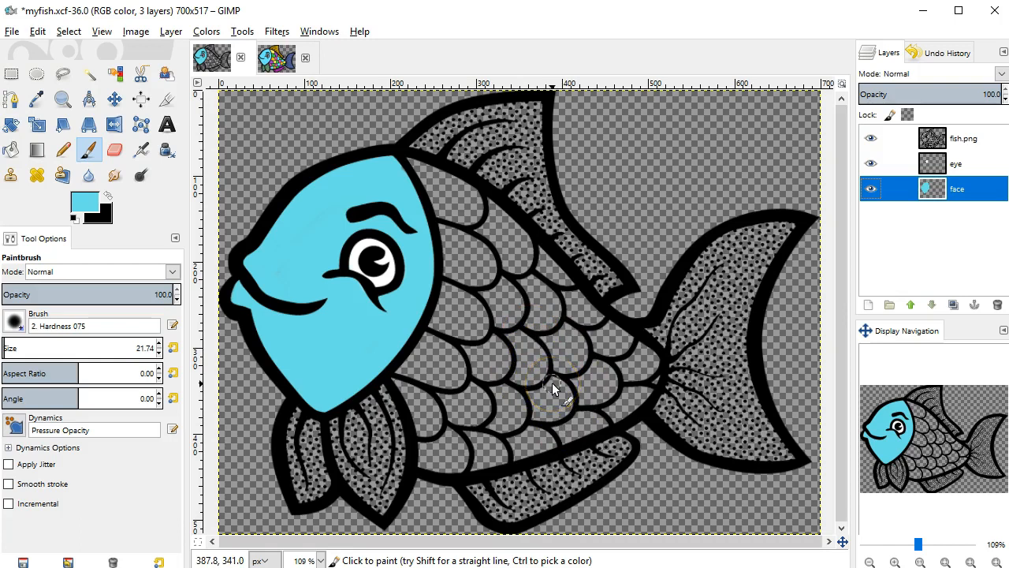
pyautogui.moveTo(529, 377)
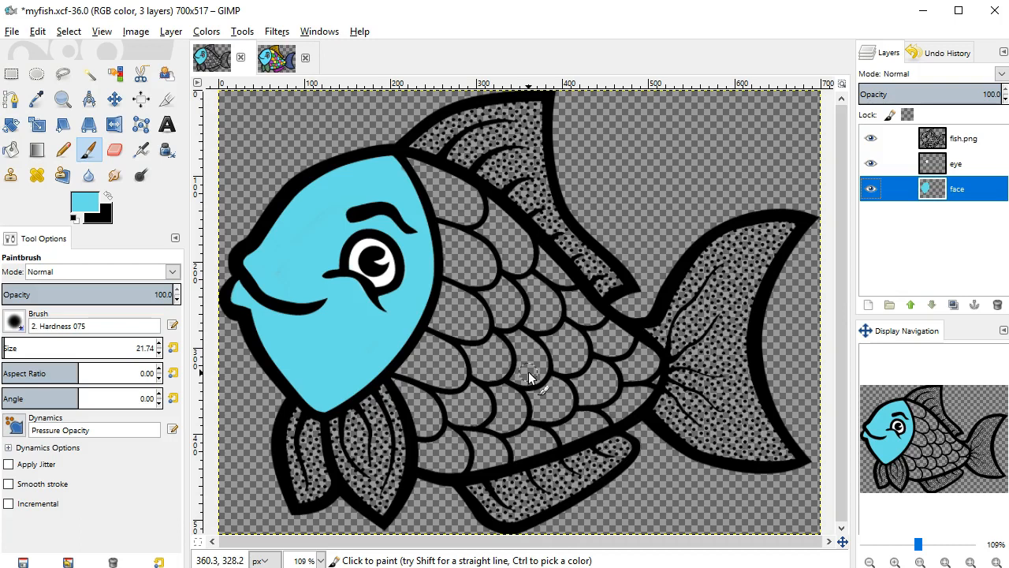
pyautogui.click(278, 57)
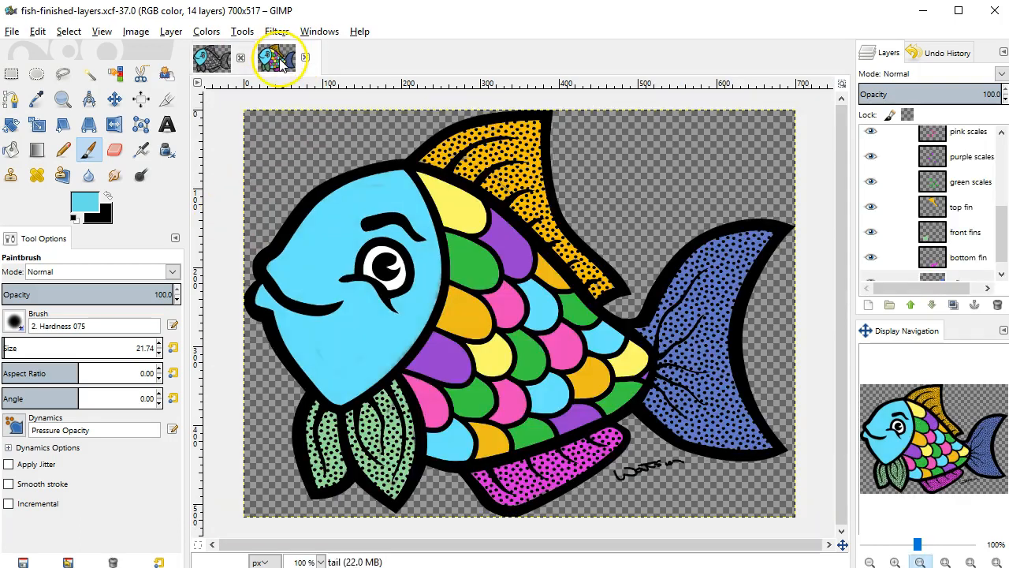
# - In the finished fish example, hide and re-show the yellow scales layer, then activate face
pyautogui.click(277, 57)
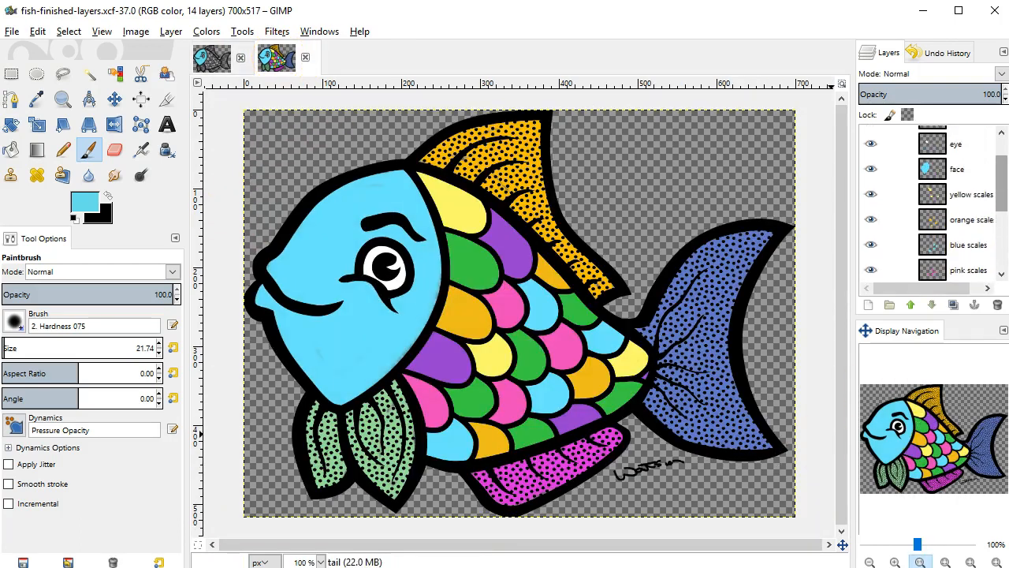
pyautogui.click(971, 152)
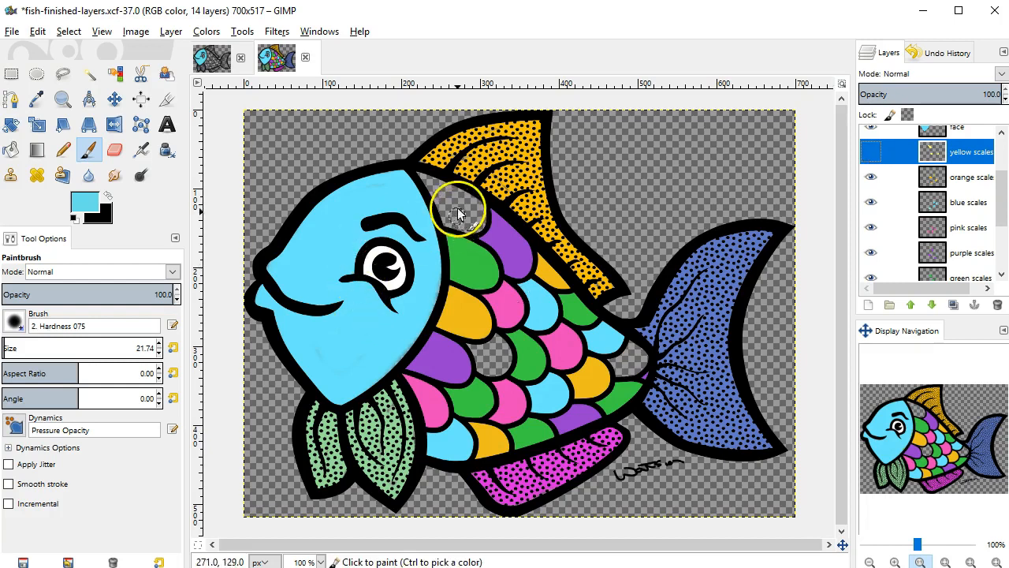
pyautogui.moveTo(512, 366)
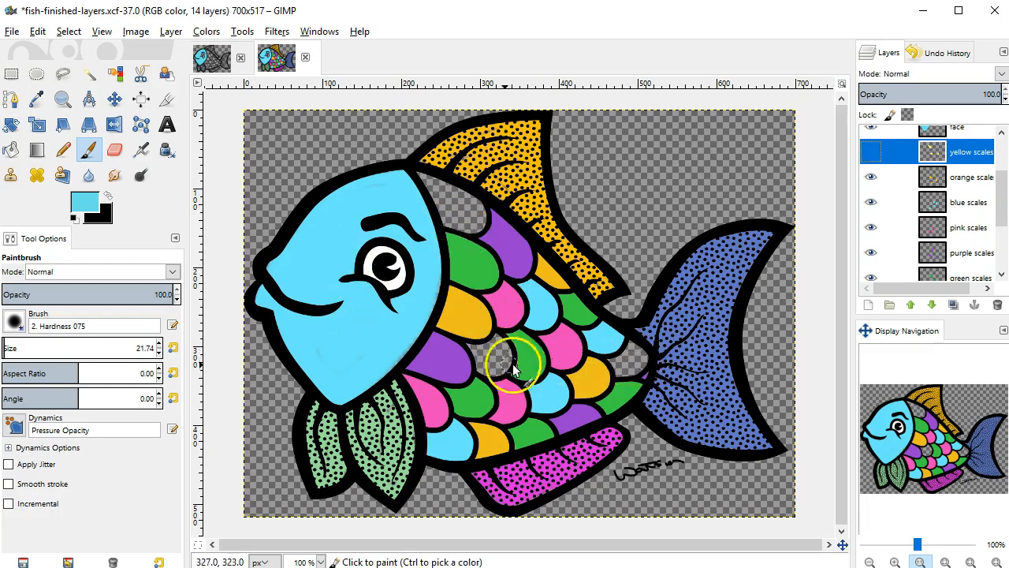
pyautogui.moveTo(643, 365)
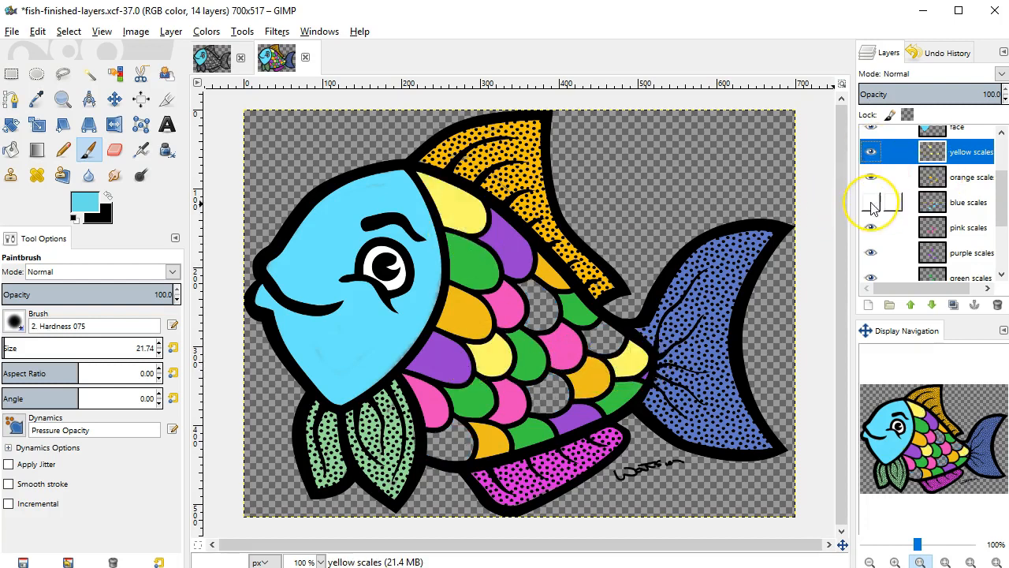
pyautogui.click(870, 202)
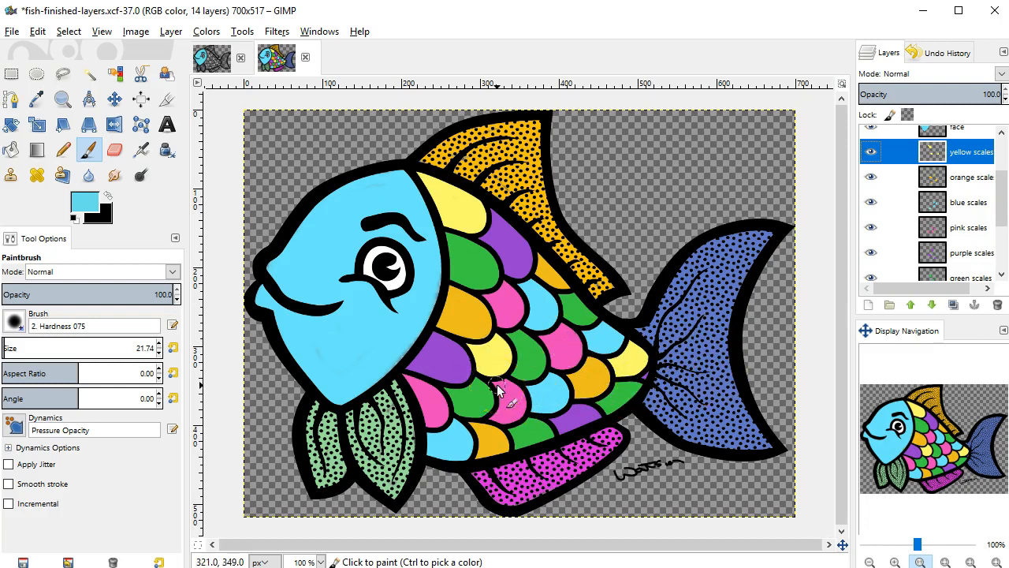
pyautogui.click(968, 227)
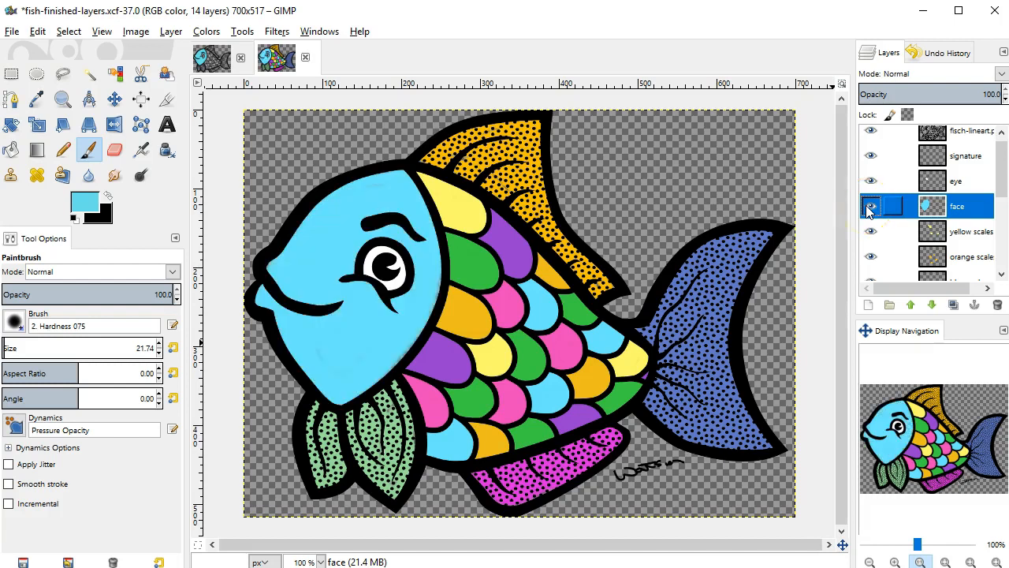
# - Start a Hue-Saturation adjustment on the face and nudge its hue toward teal and green
pyautogui.click(205, 32)
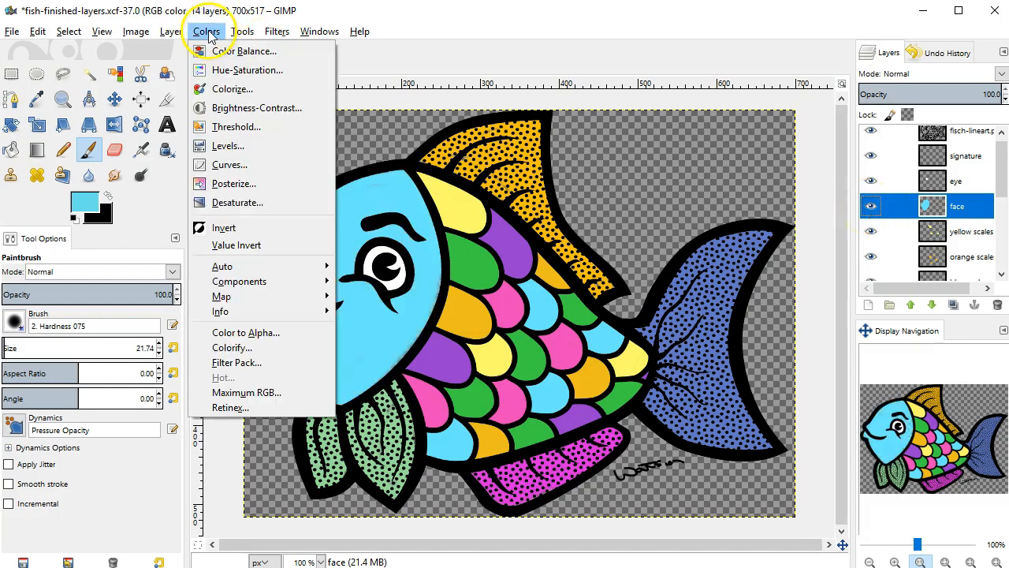
pyautogui.moveTo(246, 69)
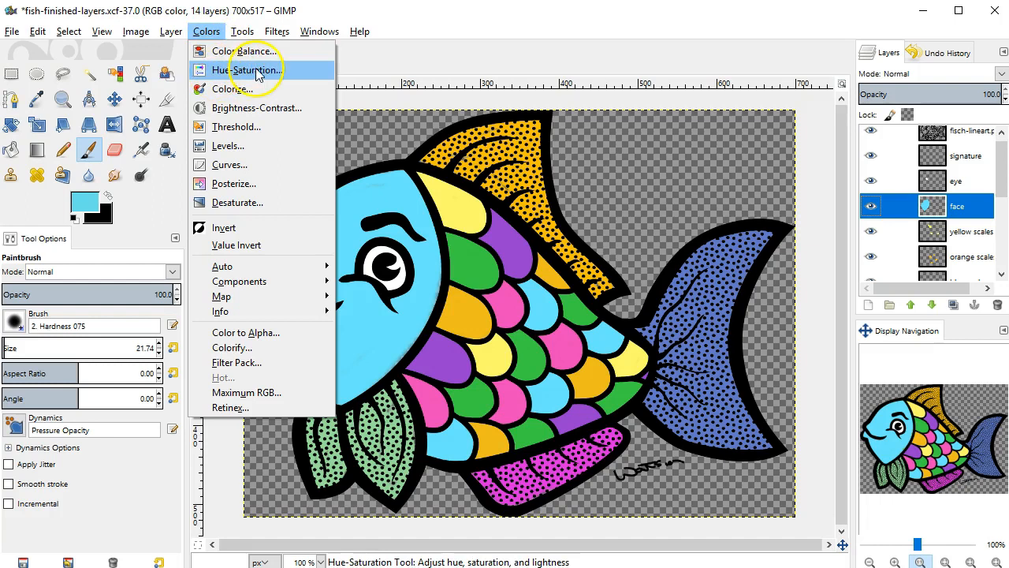
pyautogui.click(246, 69)
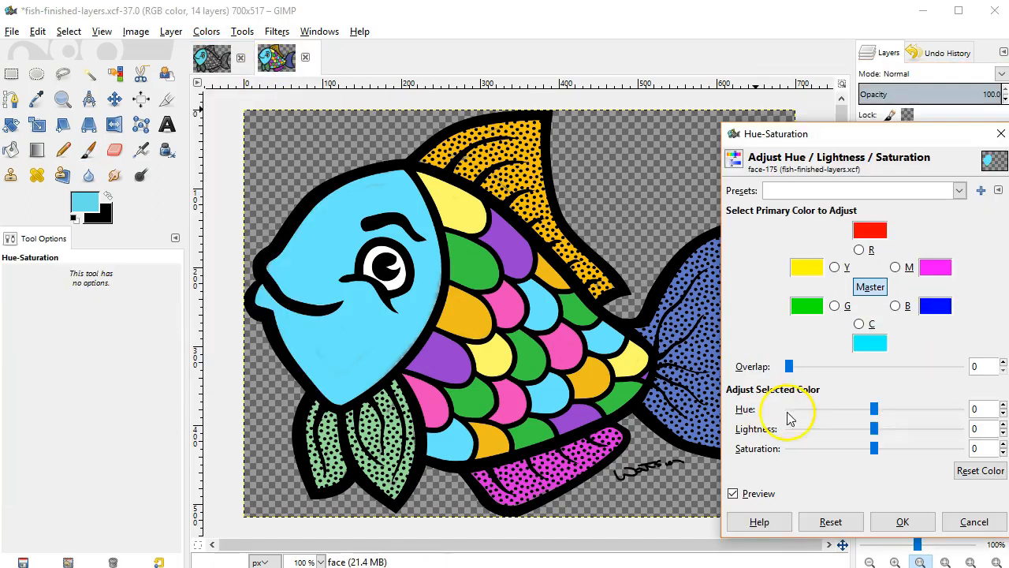
pyautogui.moveTo(760, 419)
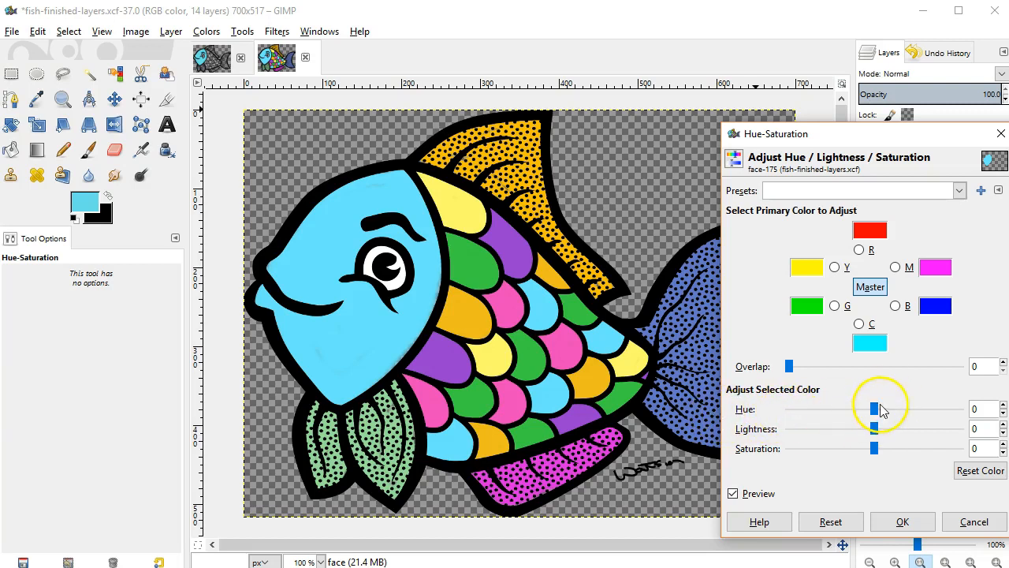
pyautogui.moveTo(873, 408); pyautogui.dragTo(860, 408)
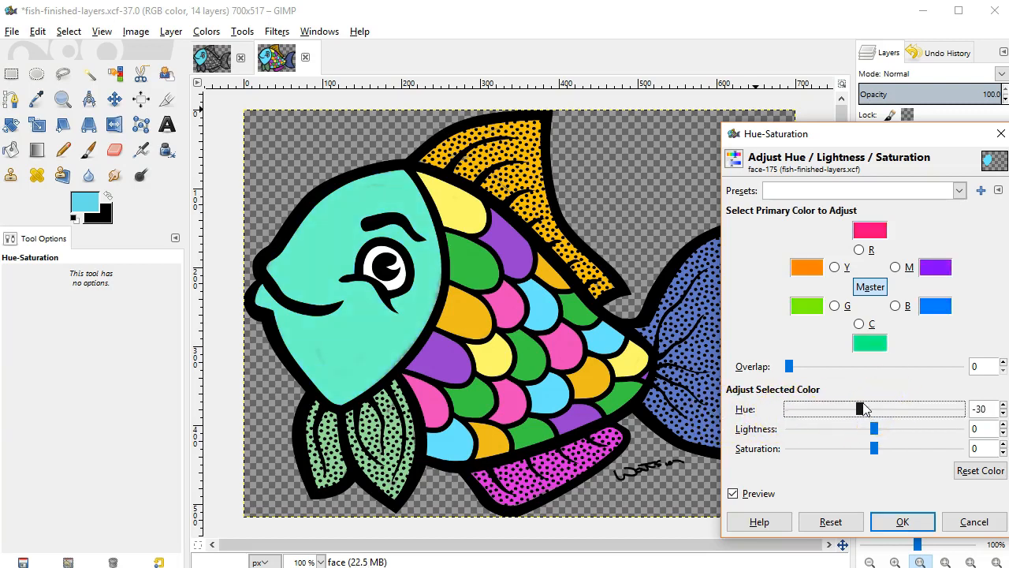
pyautogui.moveTo(860, 408); pyautogui.dragTo(851, 408)
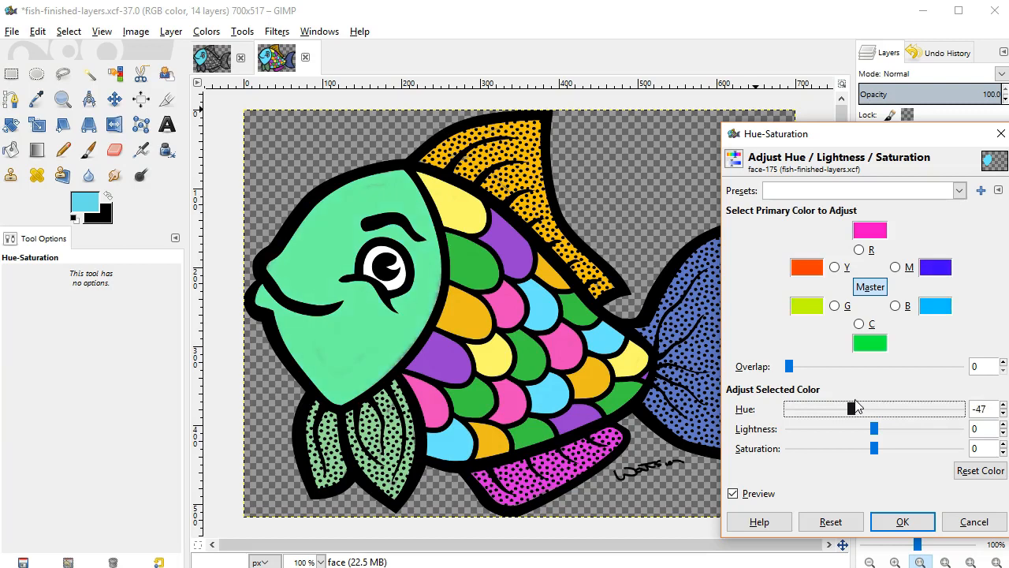
# - Sweep the face hue through bright green, yellow-green, salmon orange and yellow
pyautogui.moveTo(852, 408); pyautogui.dragTo(846, 408)
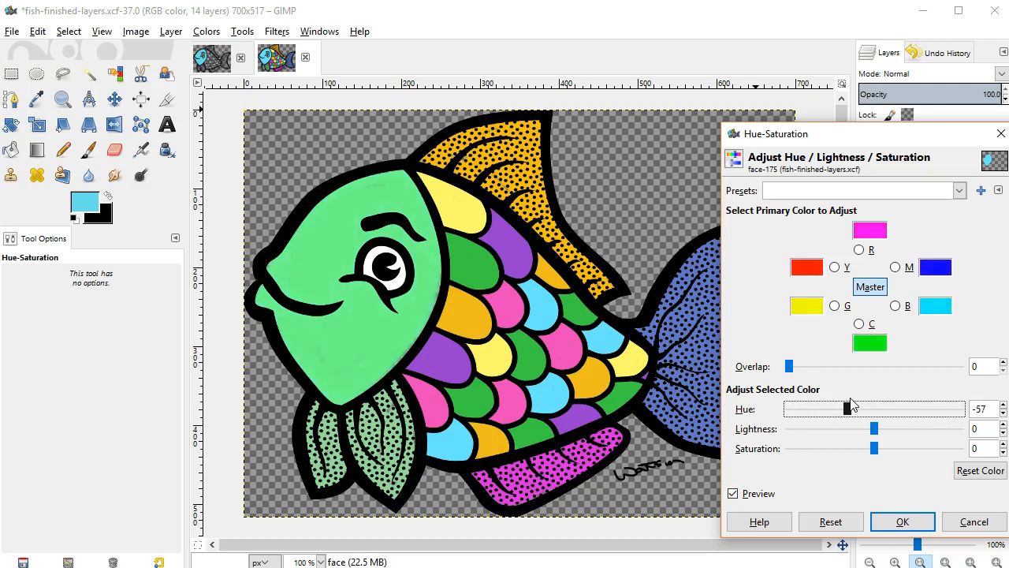
pyautogui.moveTo(852, 409); pyautogui.dragTo(826, 409)
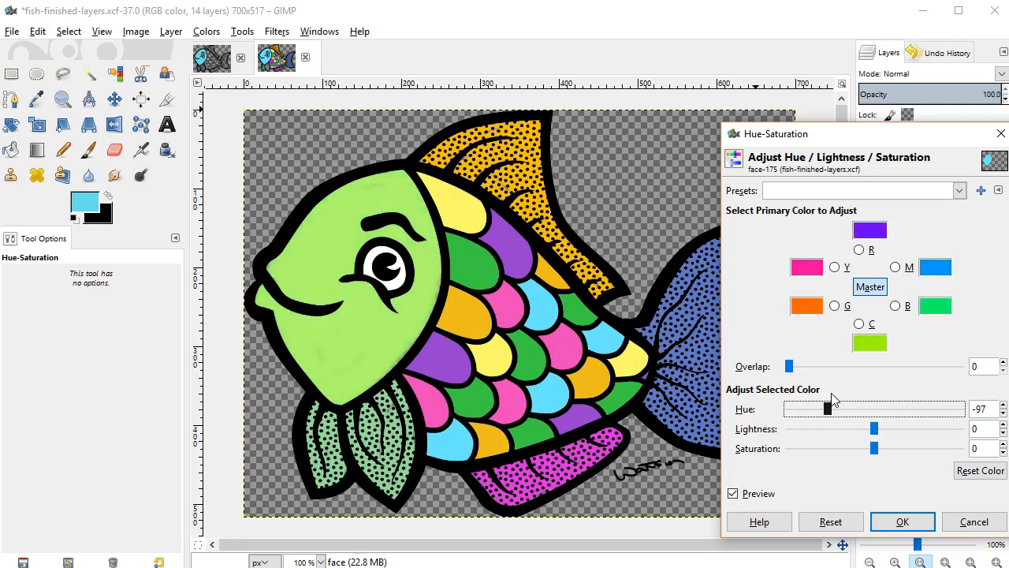
pyautogui.moveTo(826, 407); pyautogui.dragTo(807, 407)
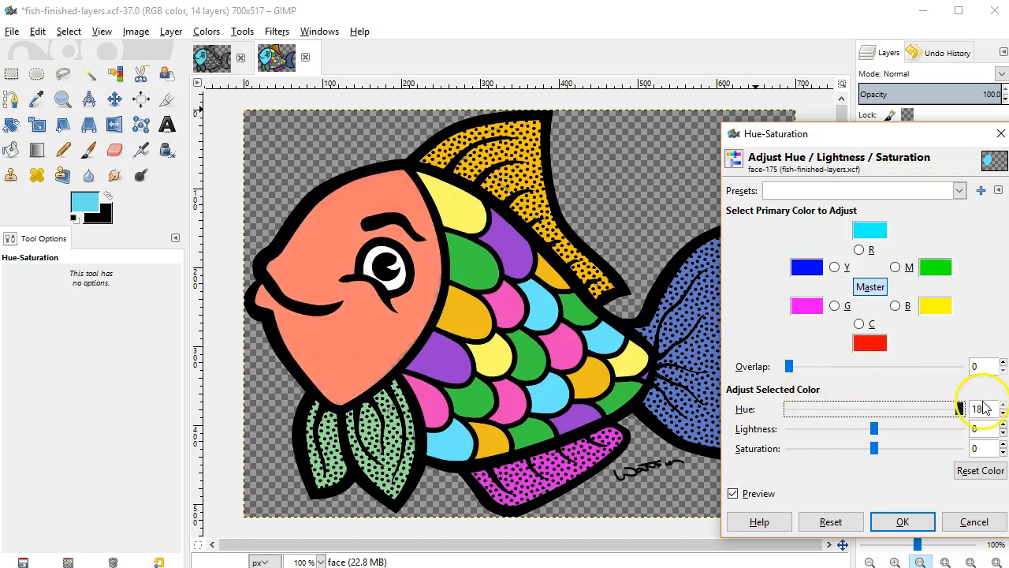
pyautogui.moveTo(961, 407); pyautogui.dragTo(850, 407)
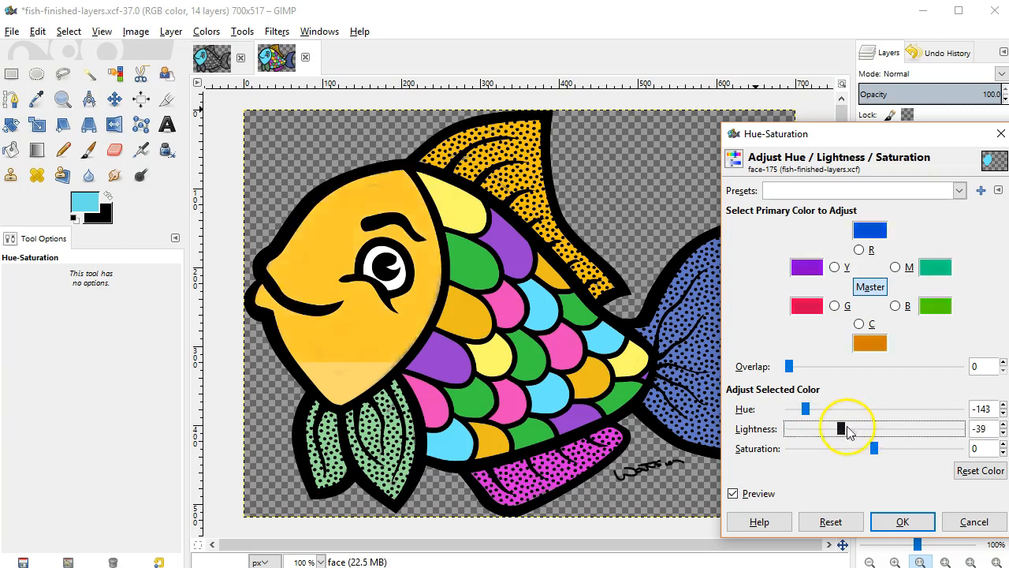
# - Lighten the face to a pale yellow and try draining its saturation completely
pyautogui.moveTo(839, 429); pyautogui.dragTo(802, 429)
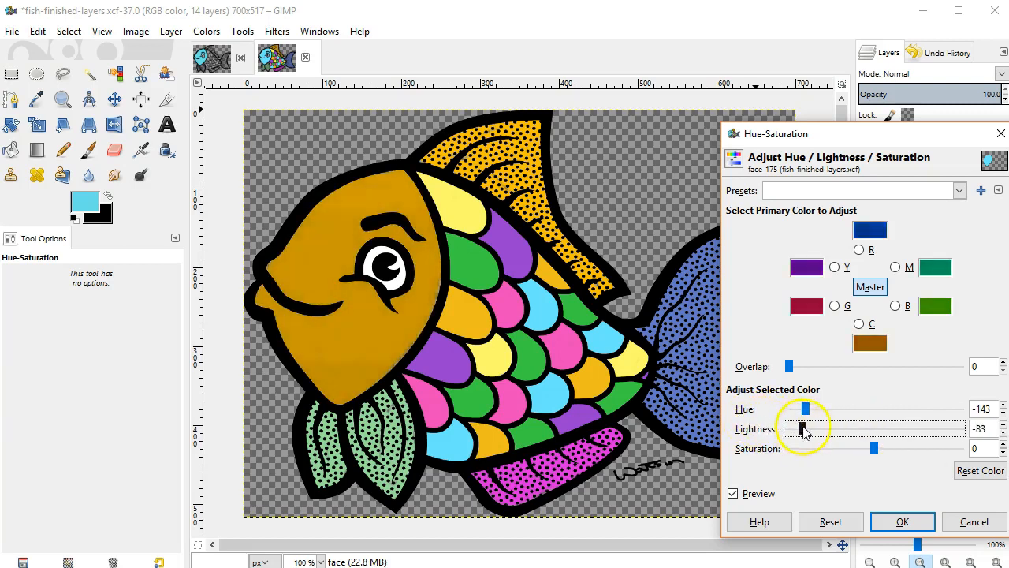
pyautogui.moveTo(804, 429); pyautogui.dragTo(962, 429)
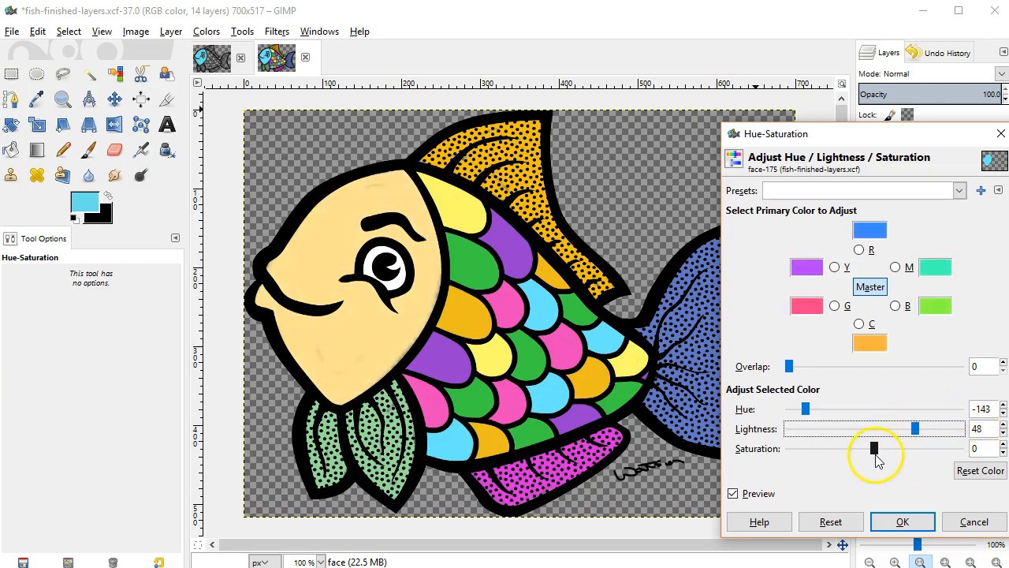
pyautogui.moveTo(874, 448); pyautogui.dragTo(874, 448)
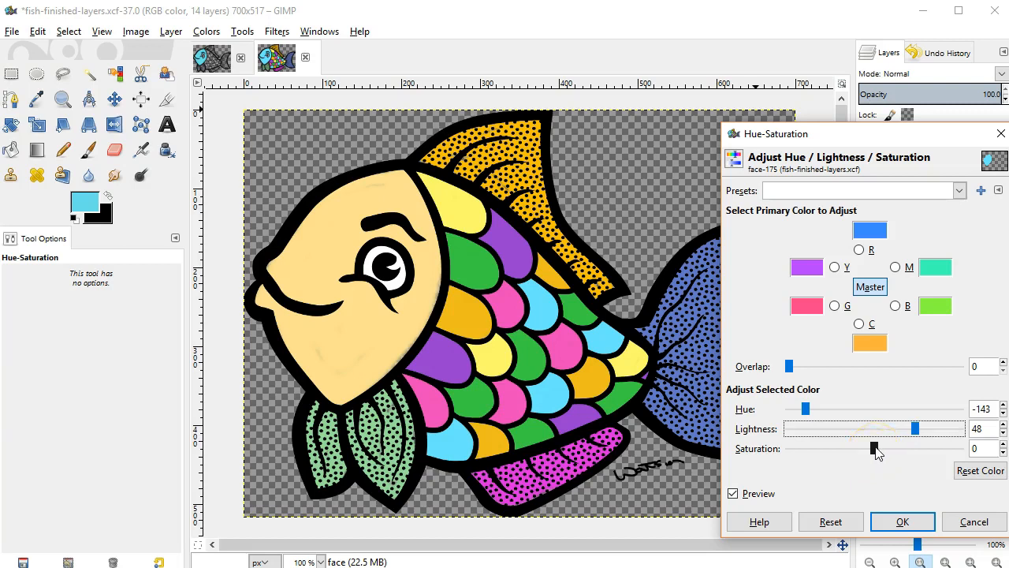
pyautogui.moveTo(870, 448); pyautogui.dragTo(789, 448)
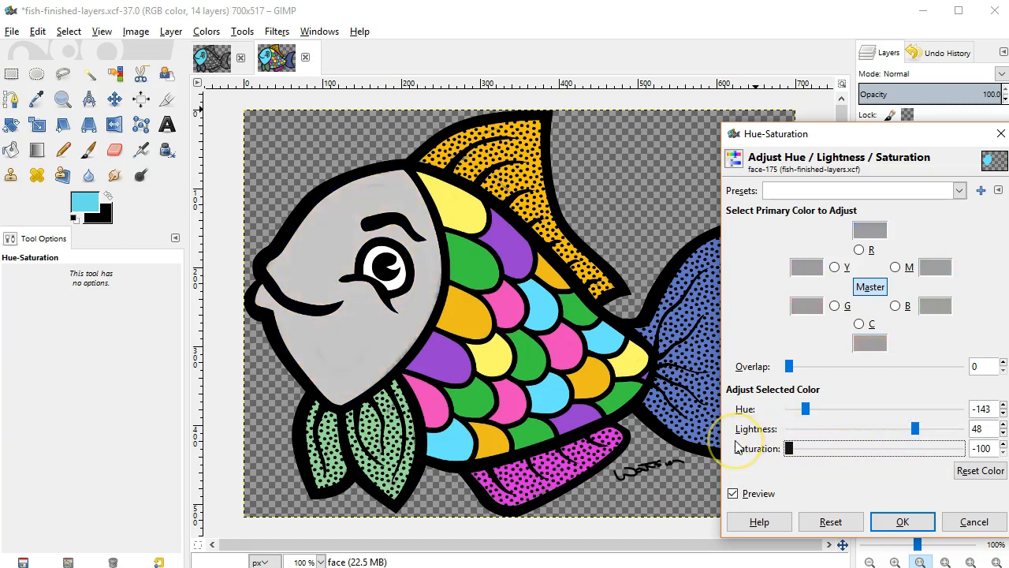
# - Settle the face on a soft saturation and apply the colour change with OK
pyautogui.moveTo(787, 448); pyautogui.dragTo(812, 448)
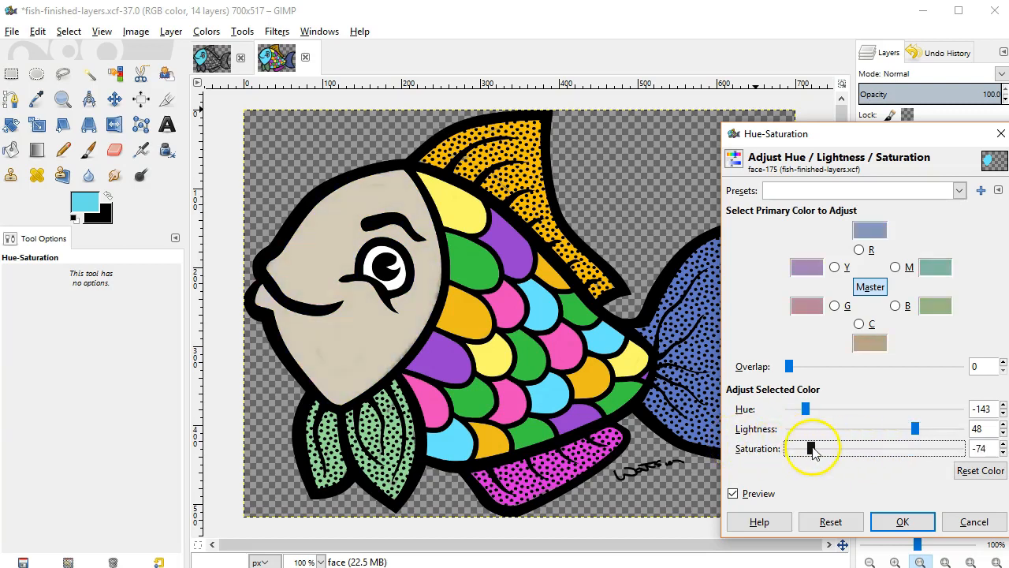
pyautogui.moveTo(812, 448); pyautogui.dragTo(962, 448)
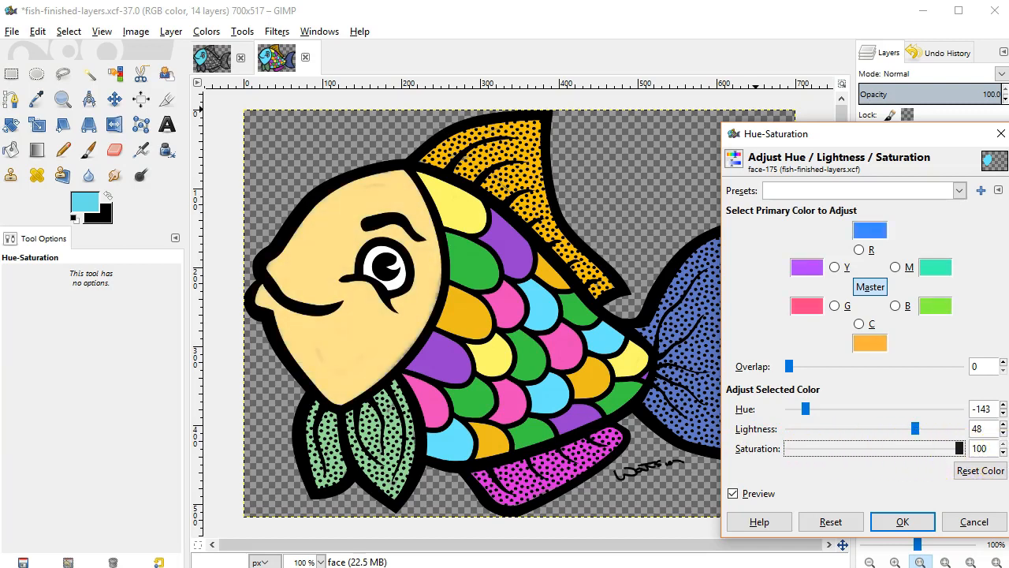
pyautogui.moveTo(959, 448); pyautogui.dragTo(880, 448)
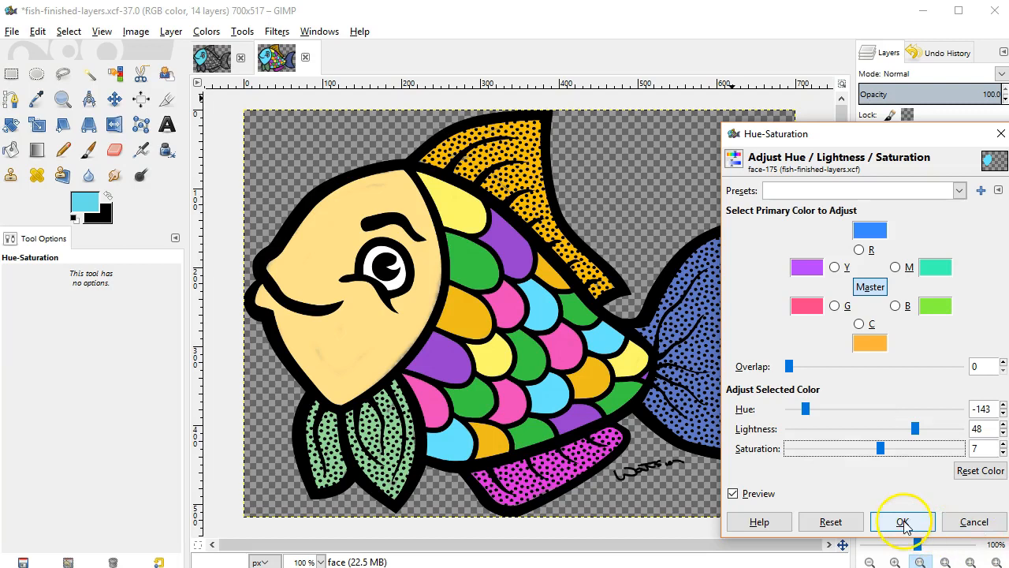
pyautogui.click(904, 520)
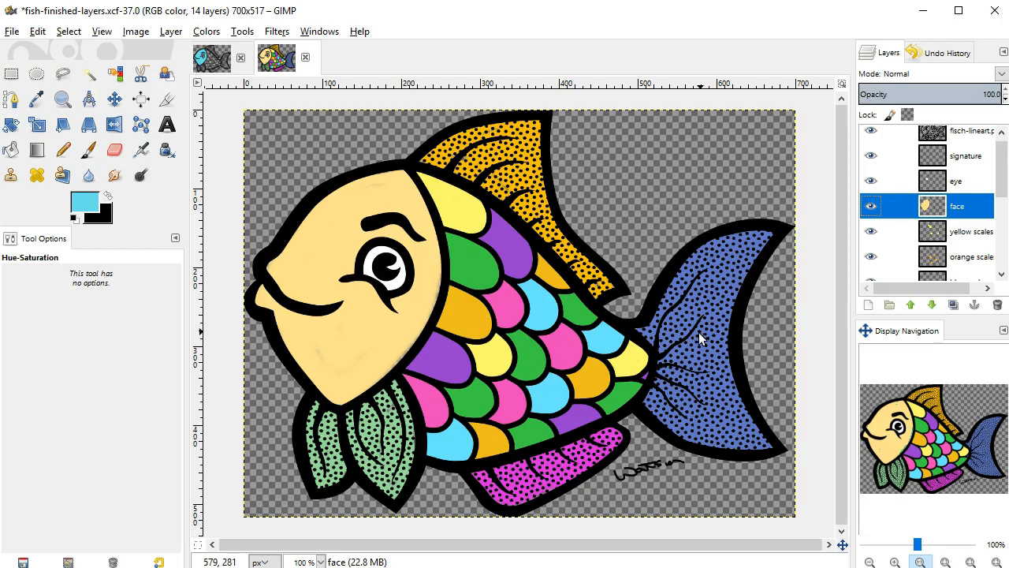
pyautogui.click(344, 57)
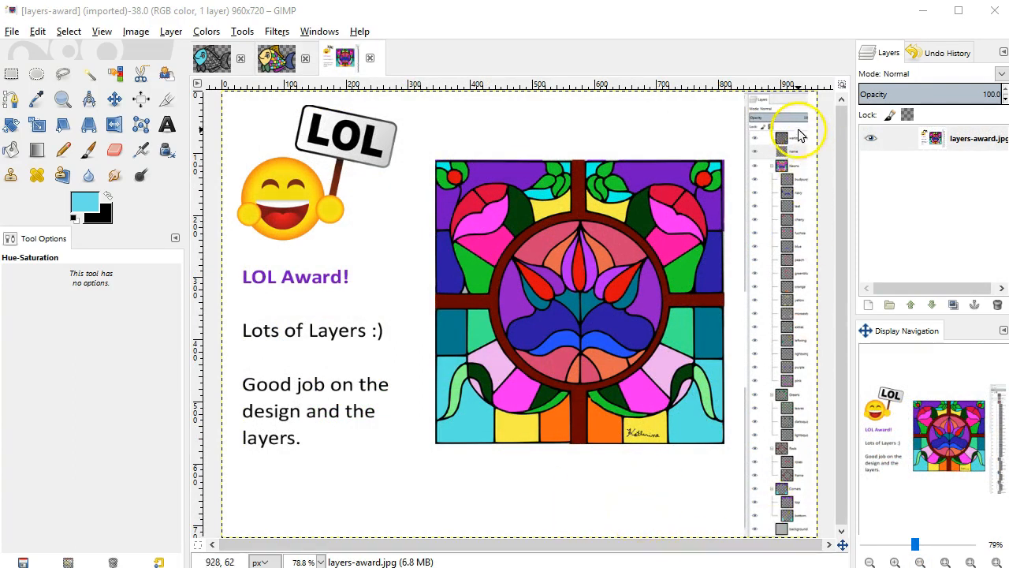
# - Scroll over the layers-award example's long layer list
pyautogui.scroll(-3)
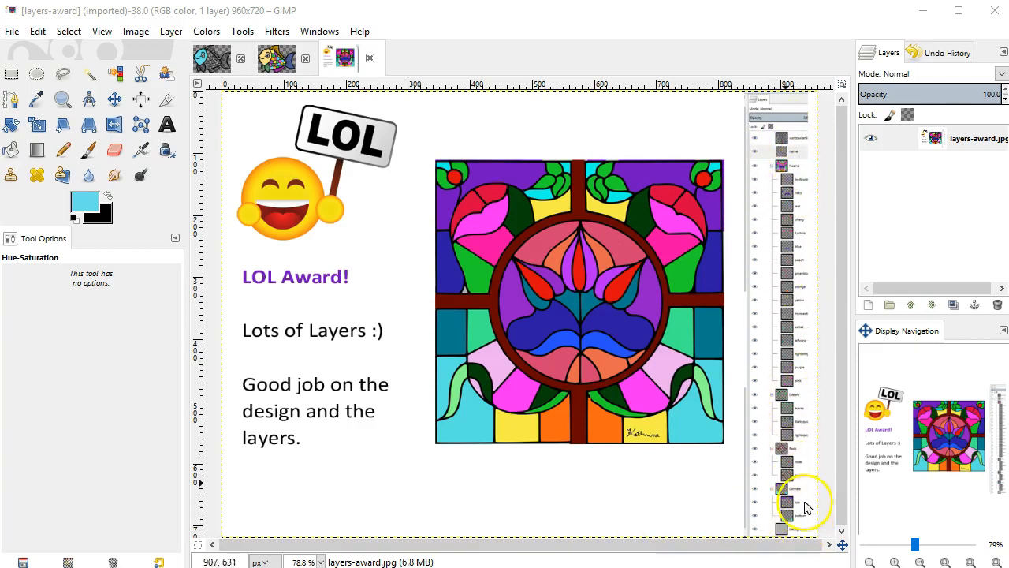
pyautogui.moveTo(461, 527)
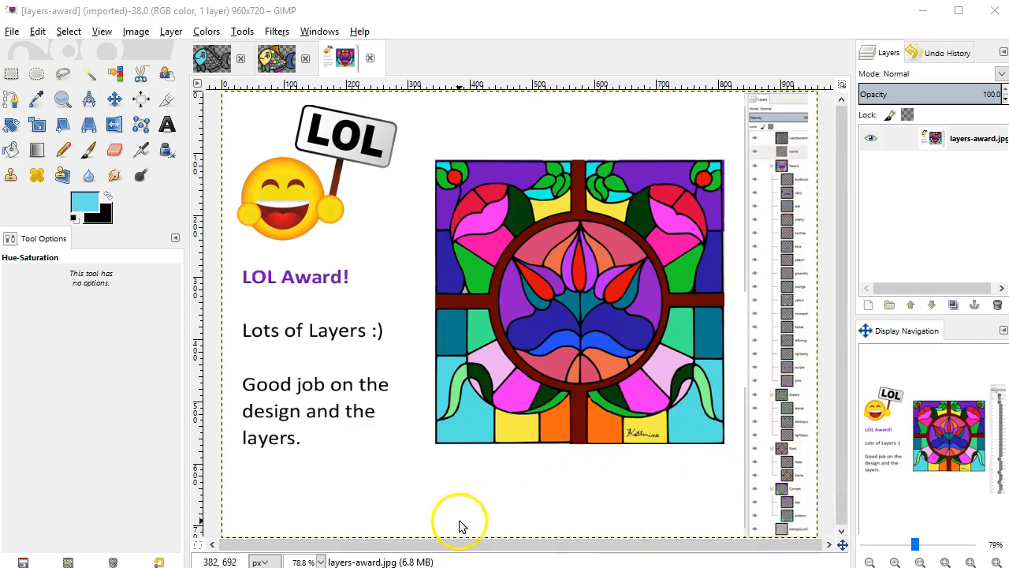